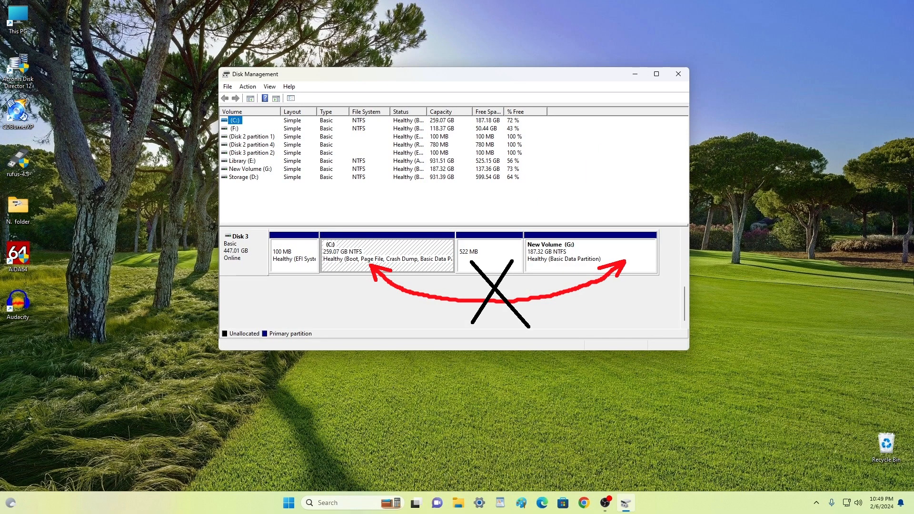
Close Disk Management and bring up File Explorer from the taskbar
{"action": "left_click", "coordinate": [677, 74]}
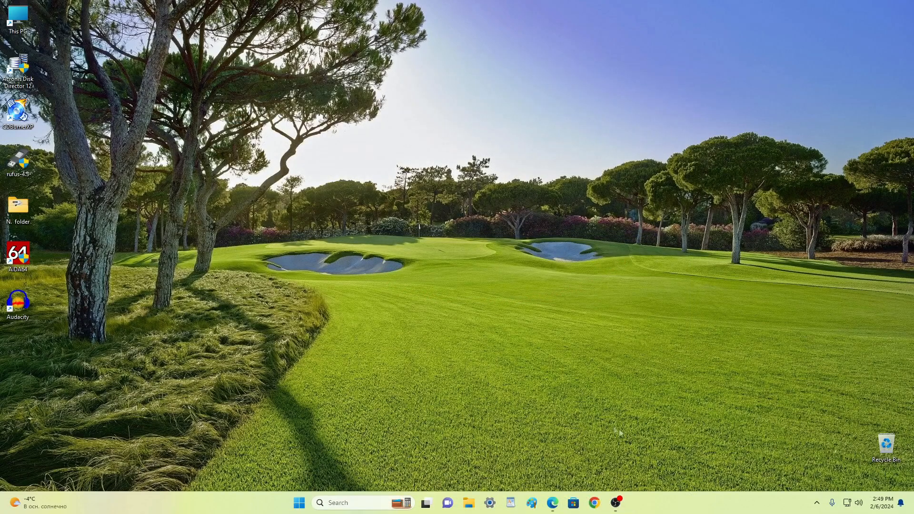
{"action": "left_click", "coordinate": [469, 503]}
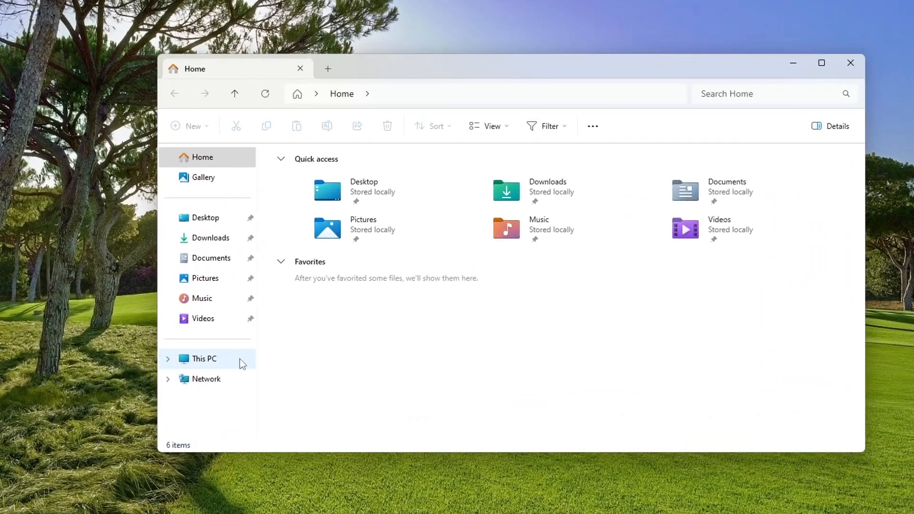
Check New Volume (D:) contents under This PC, return to the drive overview, then close Explorer
{"action": "left_click", "coordinate": [203, 359]}
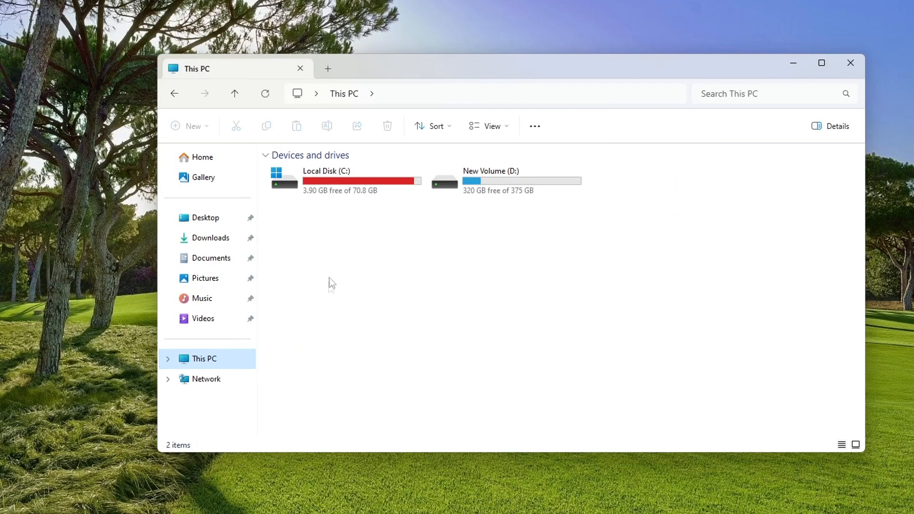
{"action": "mouse_move", "coordinate": [442, 216]}
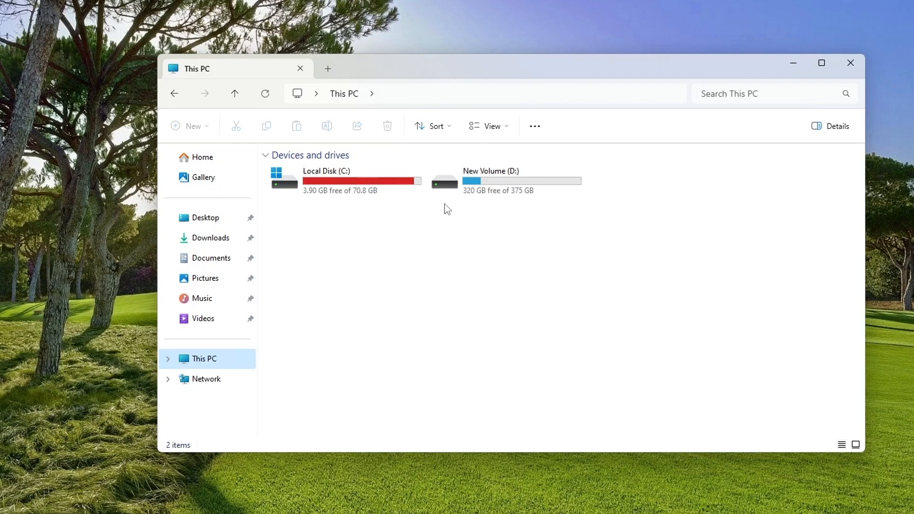
{"action": "double_click", "coordinate": [445, 178]}
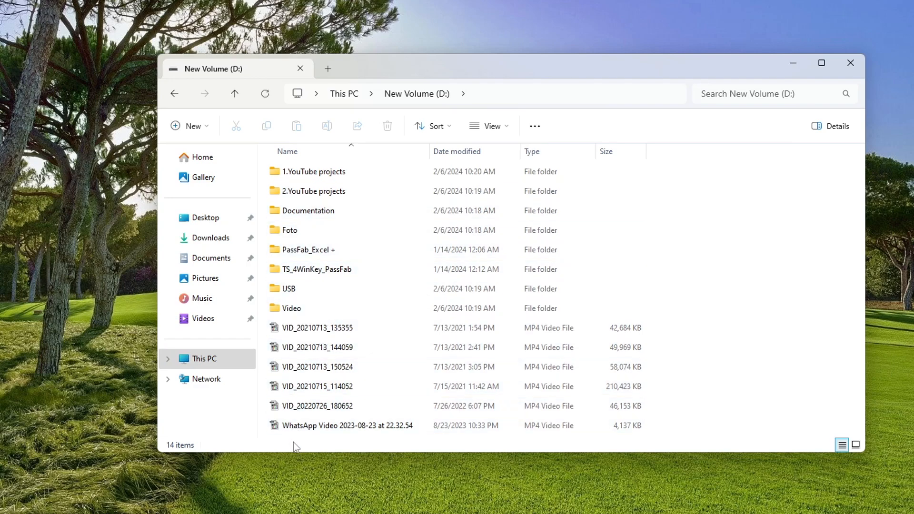
{"action": "mouse_move", "coordinate": [246, 431]}
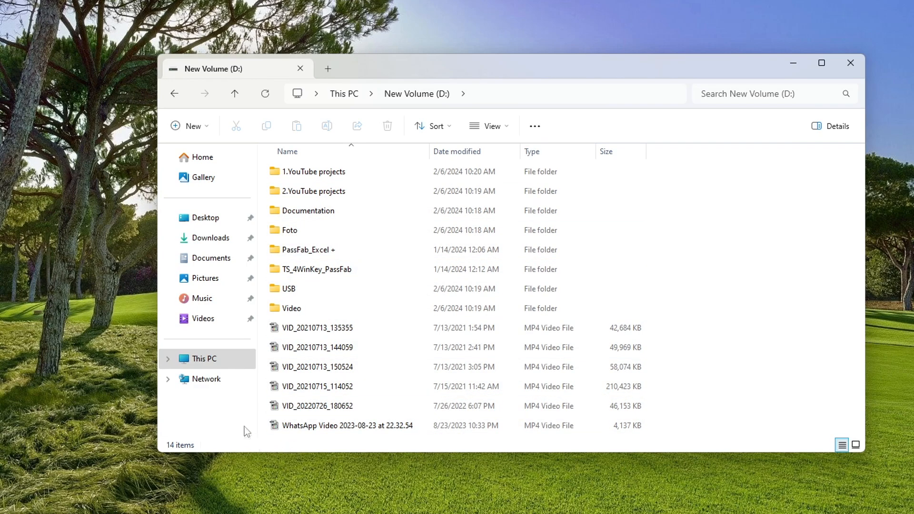
{"action": "left_click", "coordinate": [203, 359]}
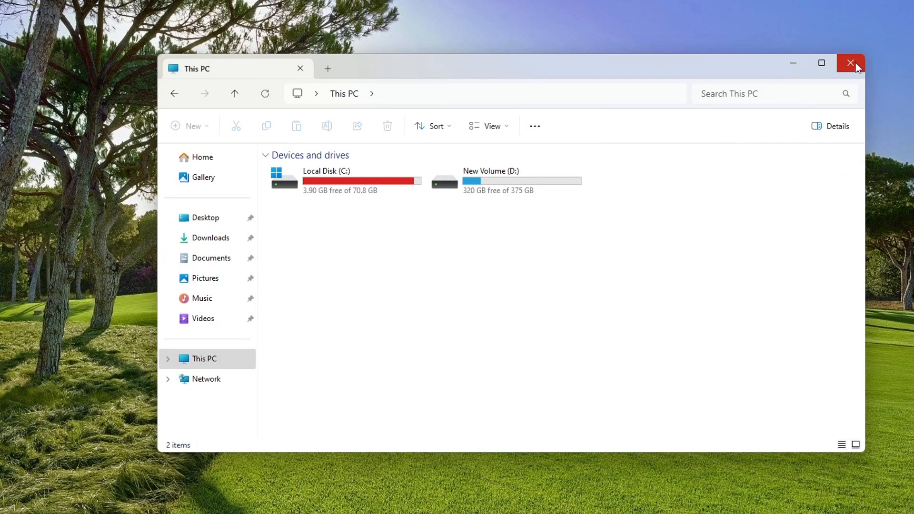
{"action": "left_click", "coordinate": [851, 62]}
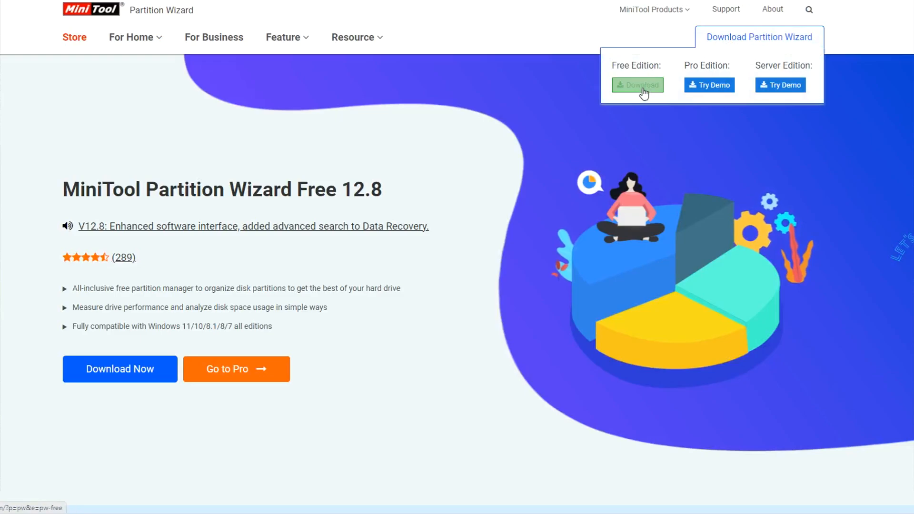
{"action": "mouse_move", "coordinate": [280, 406]}
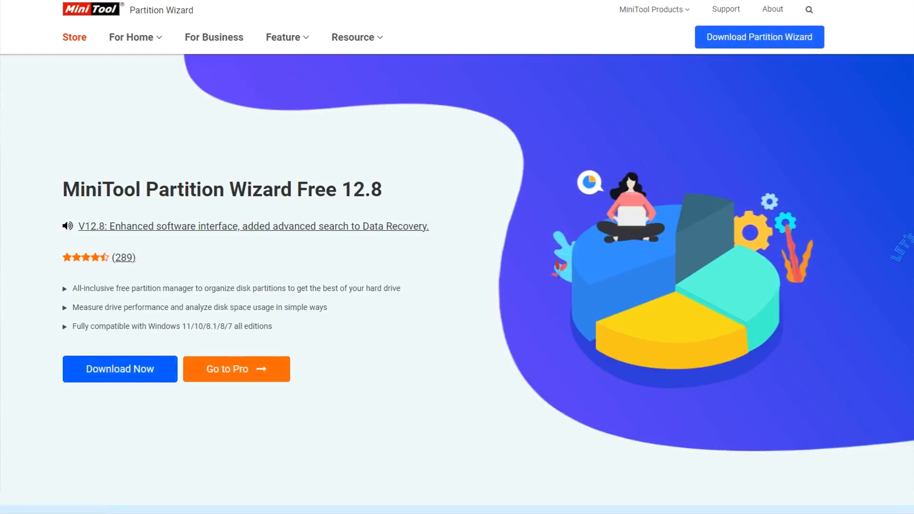
Scroll through the feature sections of the Partition Wizard Free 12.8 page
{"action": "scroll", "scroll_direction": "down", "scroll_amount": 3}
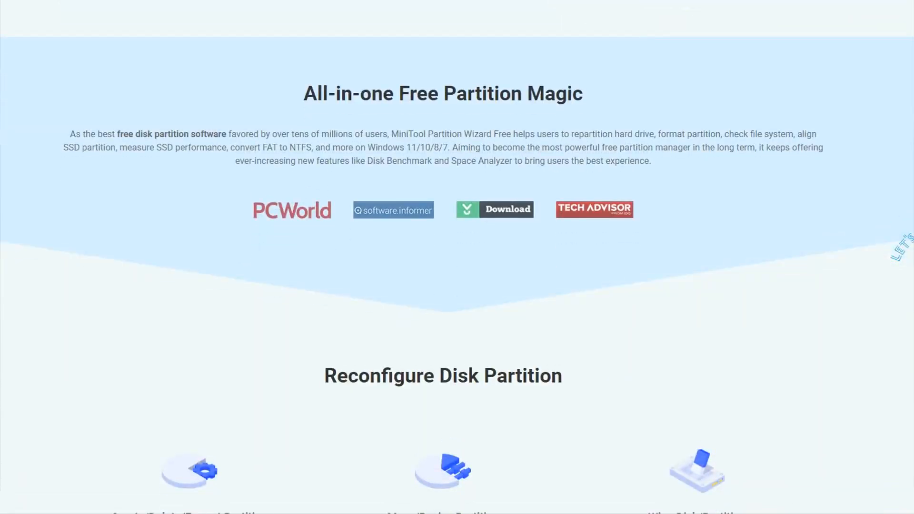
{"action": "scroll", "scroll_direction": "down", "scroll_amount": 3}
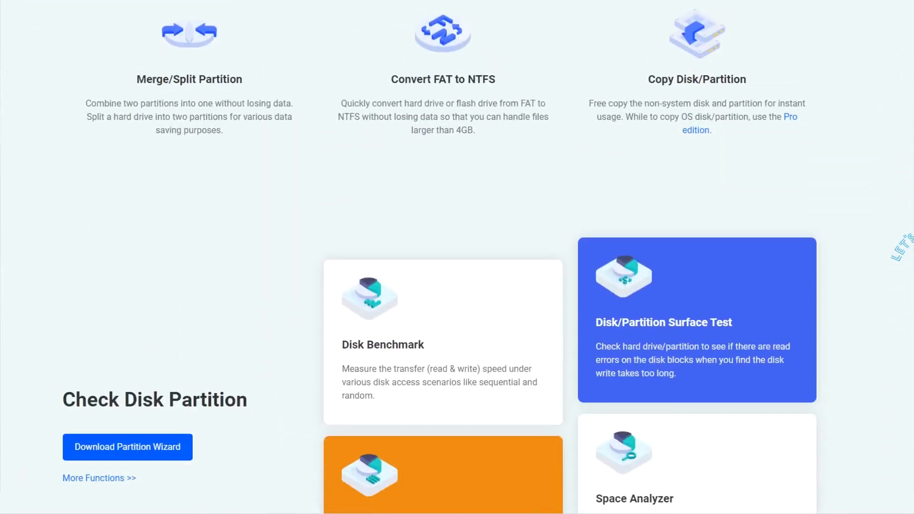
{"action": "scroll", "scroll_direction": "up", "scroll_amount": 3}
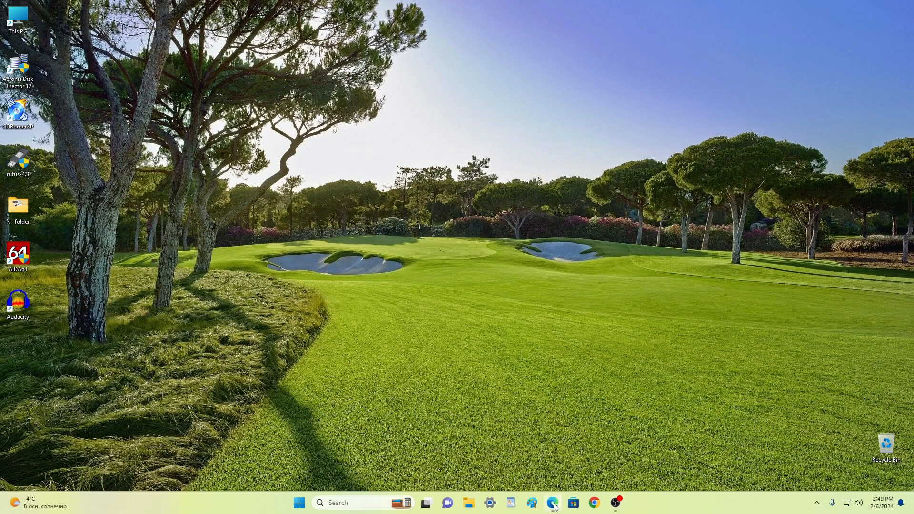
Search Bing in Edge for 'minitool partition wizard' via the typed suggestion
{"action": "left_click", "coordinate": [551, 503]}
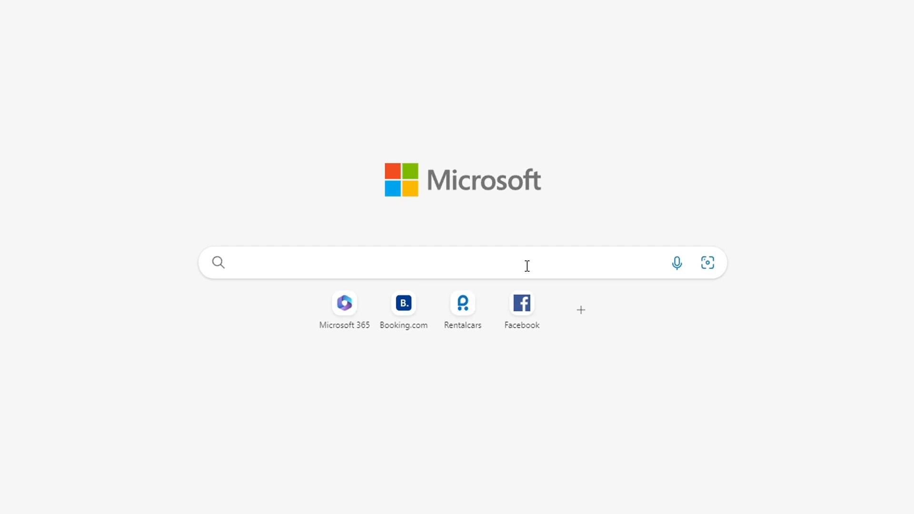
{"action": "type", "text": "minitool partition wi"}
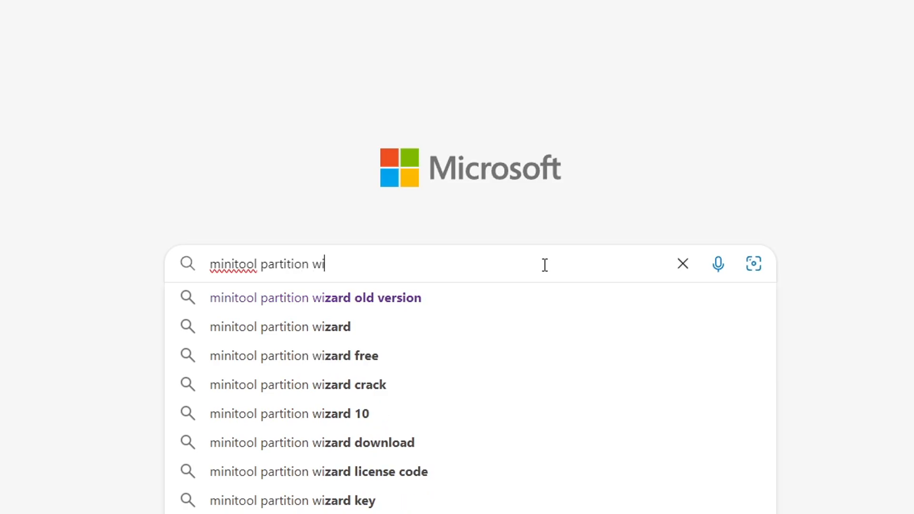
{"action": "mouse_move", "coordinate": [280, 326]}
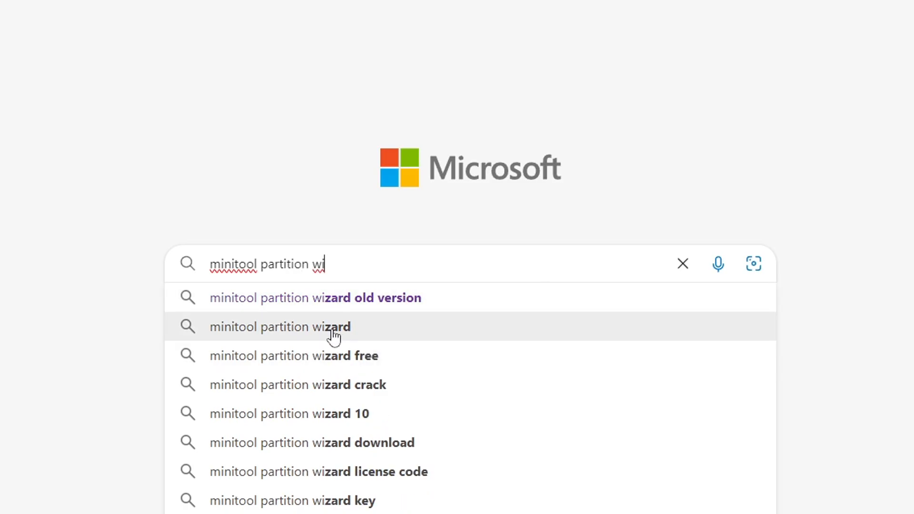
{"action": "left_click", "coordinate": [280, 327]}
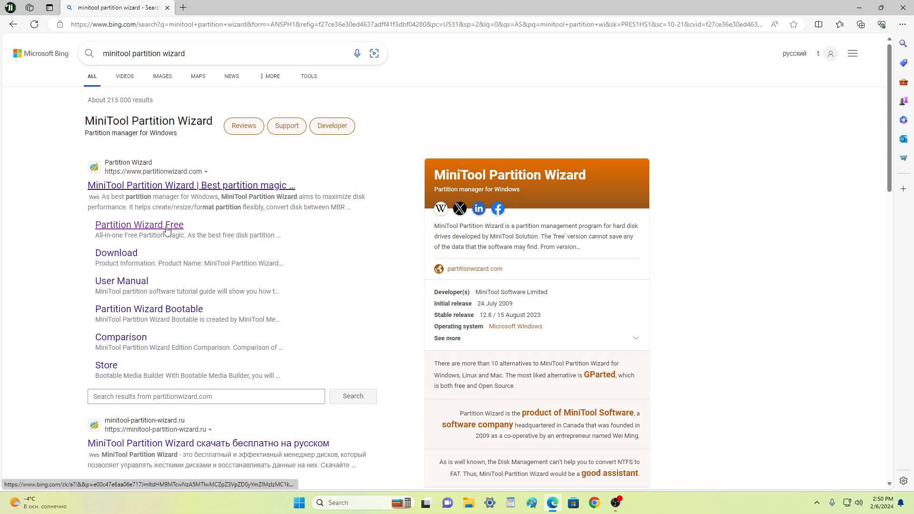
Download the pw-free-online.exe installer from the Partition Wizard Free page and close Edge
{"action": "left_click", "coordinate": [139, 225]}
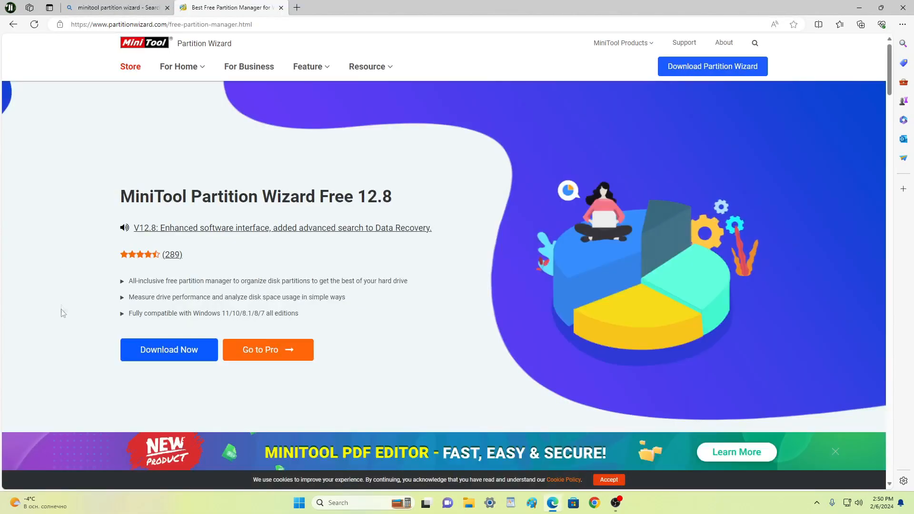
{"action": "left_click", "coordinate": [169, 349]}
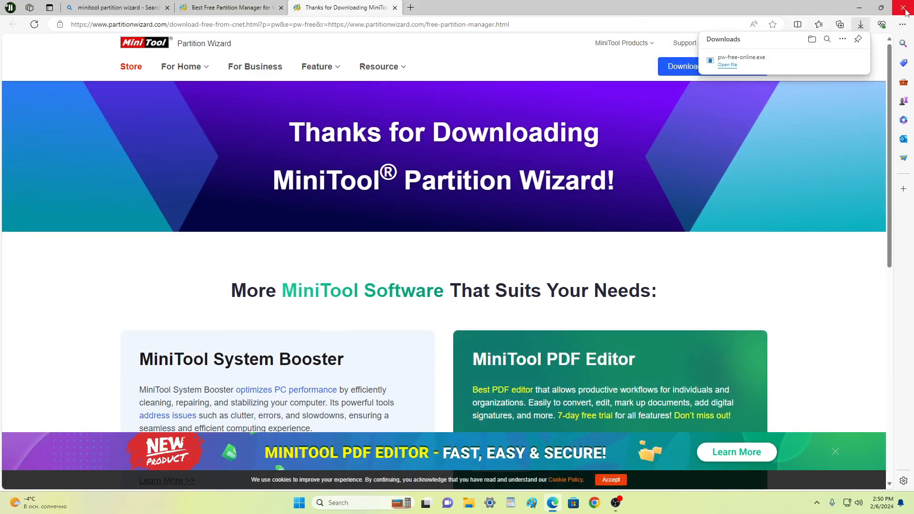
{"action": "left_click", "coordinate": [907, 8]}
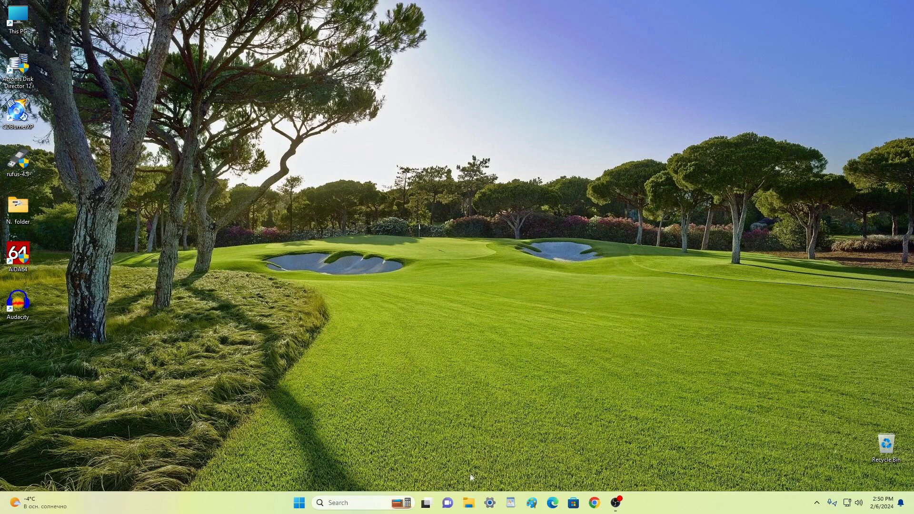
Run the pw-free-online installer from the Downloads folder in File Explorer
{"action": "left_click", "coordinate": [468, 503]}
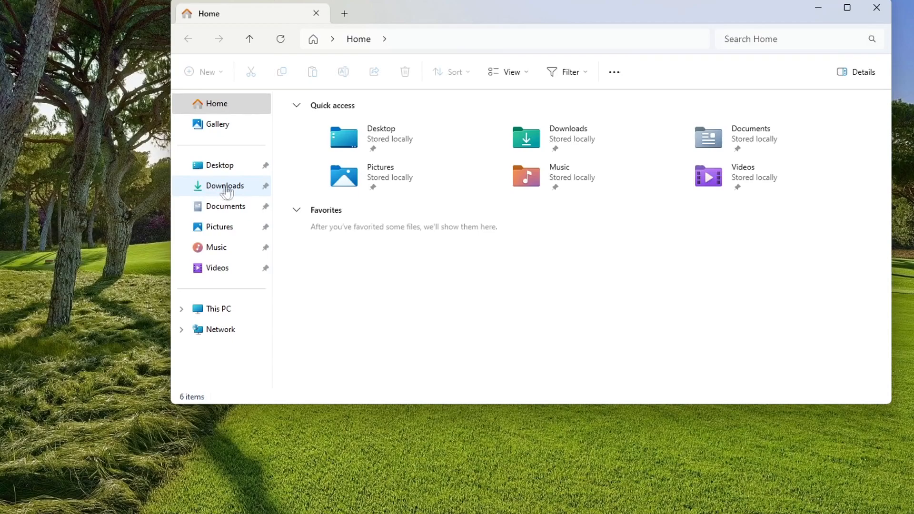
{"action": "left_click", "coordinate": [225, 185]}
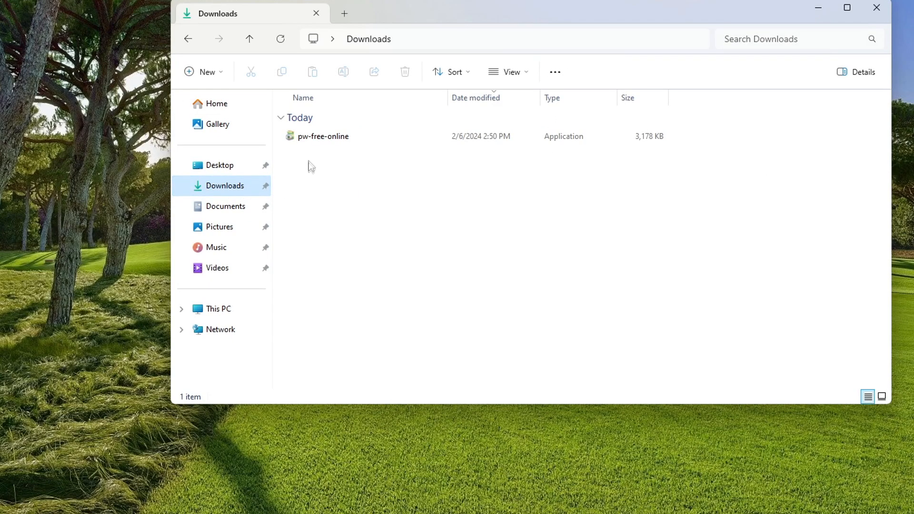
{"action": "left_click", "coordinate": [323, 136]}
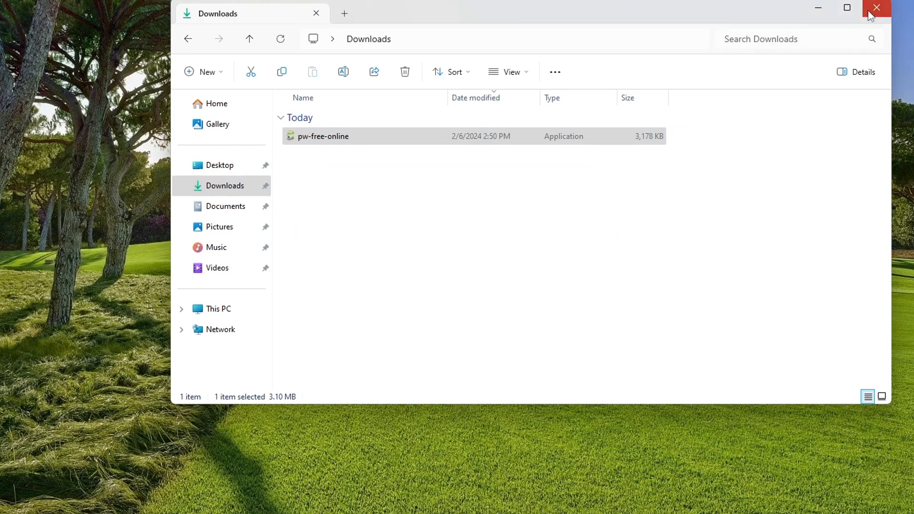
{"action": "double_click", "coordinate": [324, 136]}
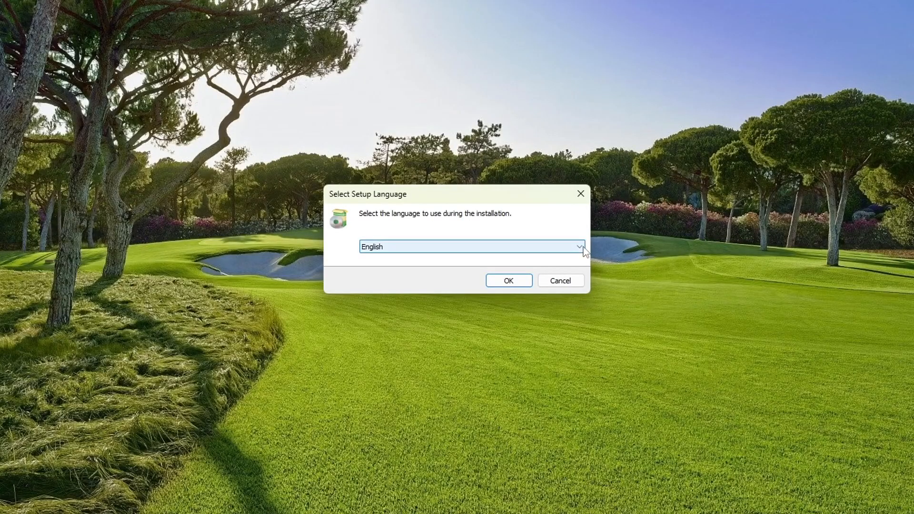
Start setup in English and choose to continue installing the free edition
{"action": "left_click", "coordinate": [579, 247]}
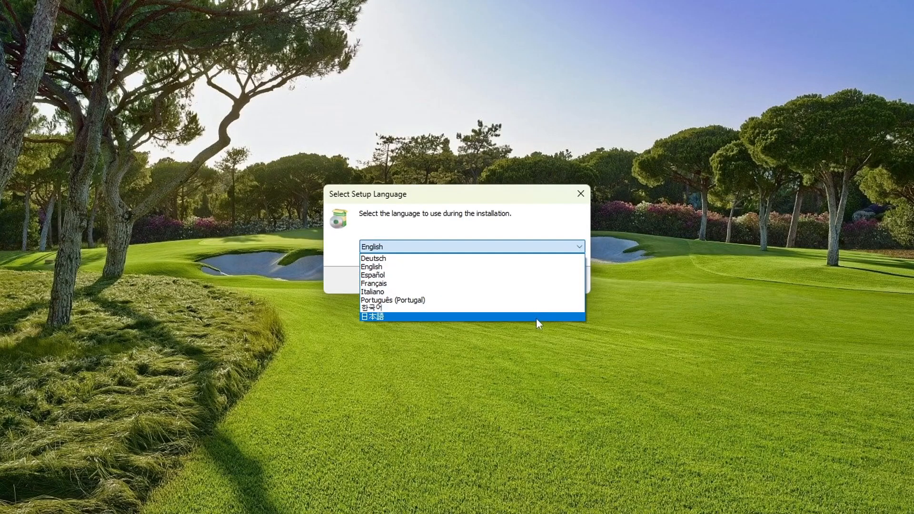
{"action": "left_click", "coordinate": [374, 267]}
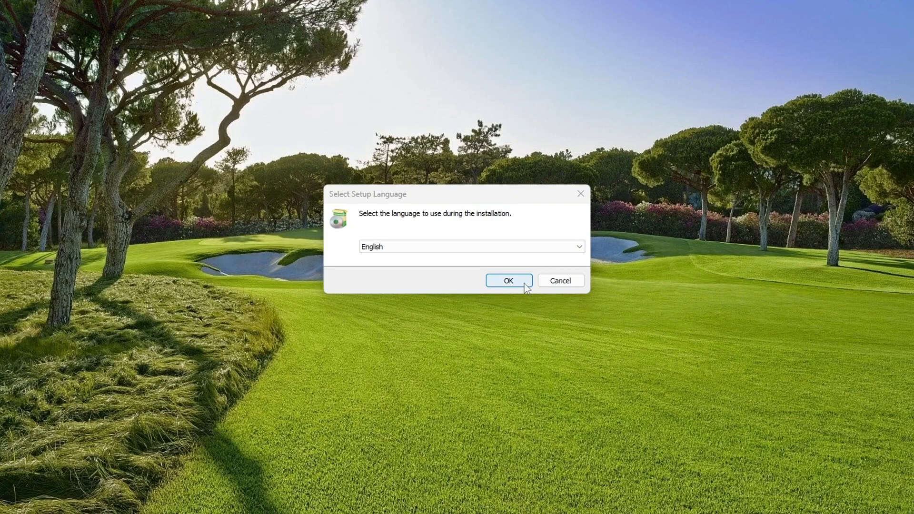
{"action": "left_click", "coordinate": [507, 280]}
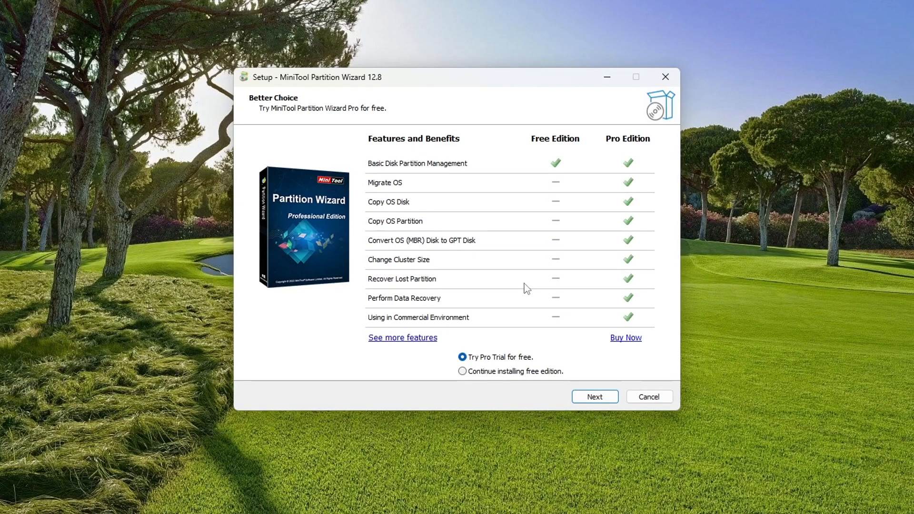
{"action": "mouse_move", "coordinate": [529, 316]}
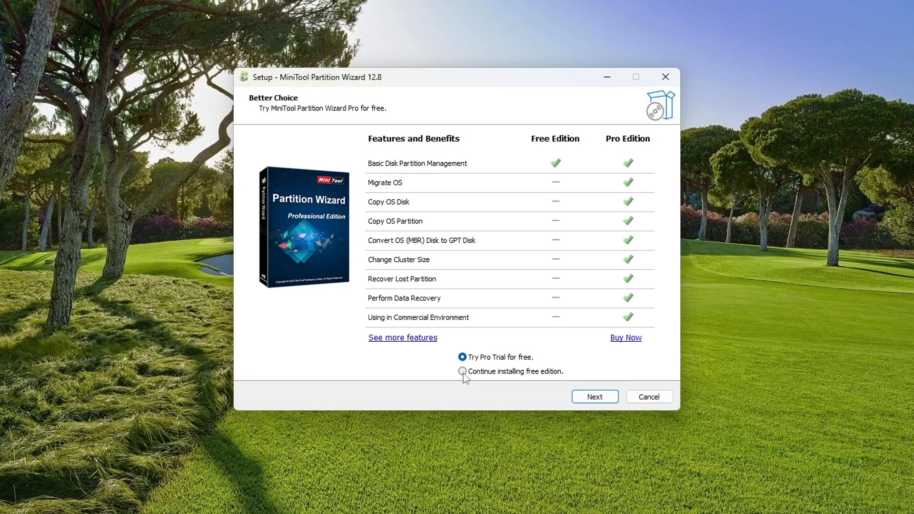
{"action": "left_click", "coordinate": [462, 371]}
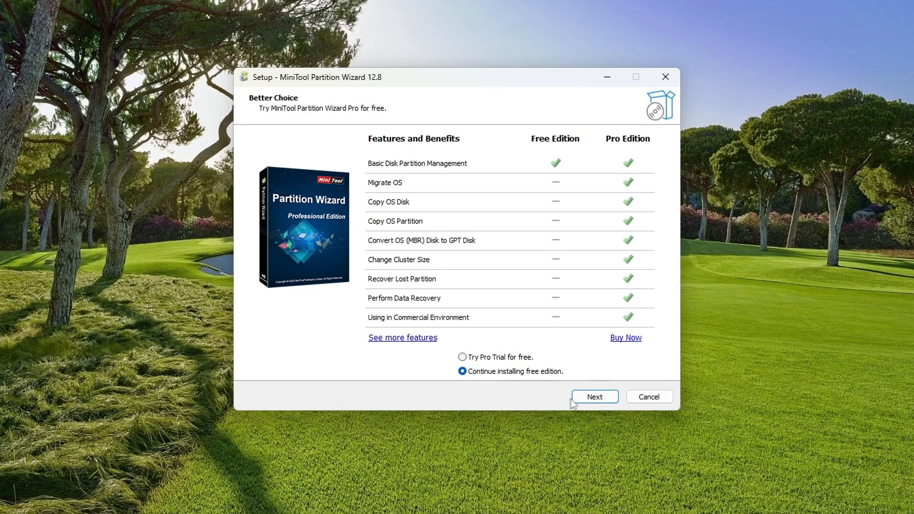
{"action": "left_click", "coordinate": [594, 396]}
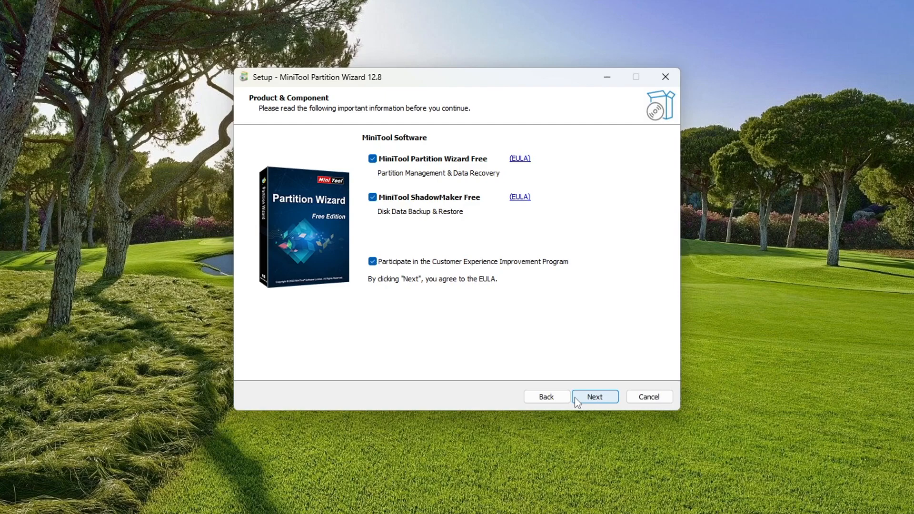
Install without ShadowMaker or the Customer Experience program into the default folder and launch Partition Wizard
{"action": "left_click", "coordinate": [372, 261]}
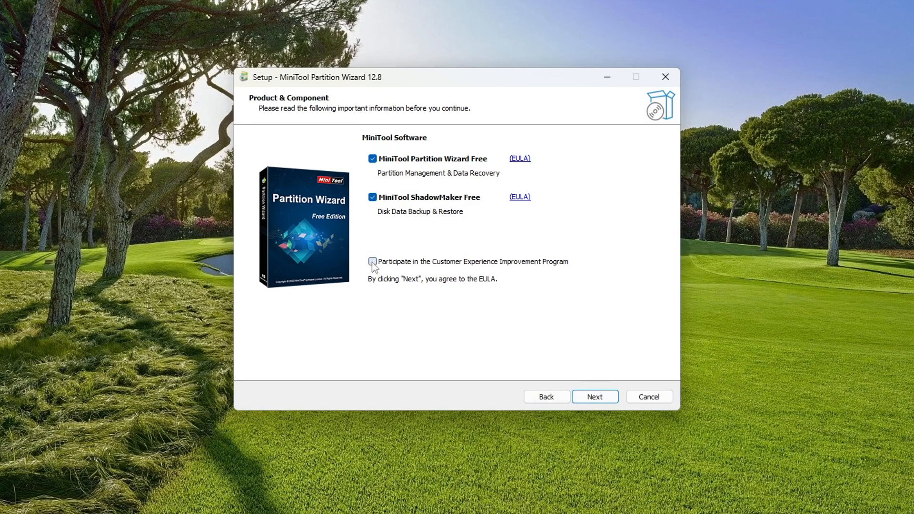
{"action": "left_click", "coordinate": [372, 197]}
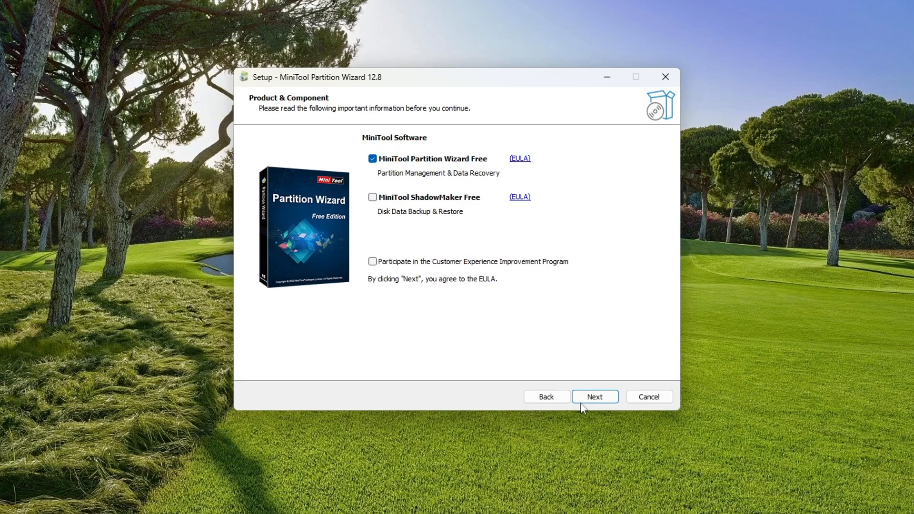
{"action": "left_click", "coordinate": [594, 396]}
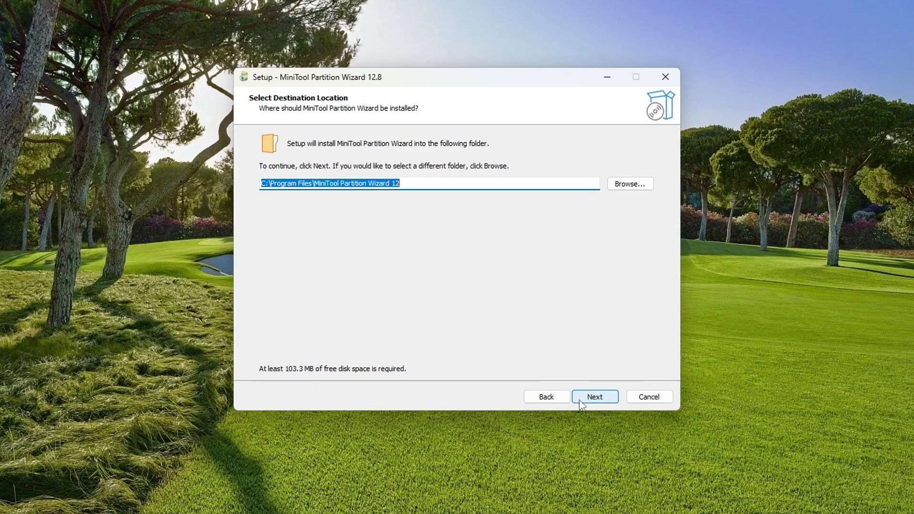
{"action": "left_click", "coordinate": [594, 396]}
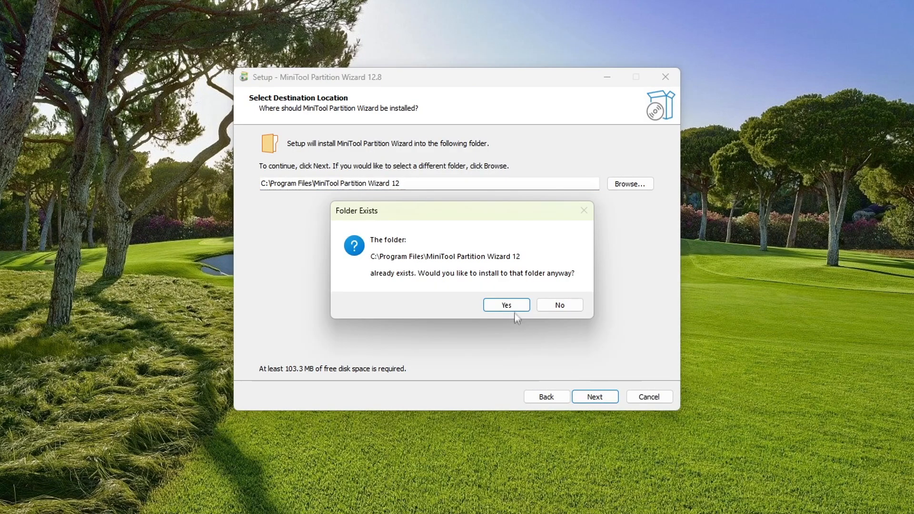
{"action": "left_click", "coordinate": [506, 305]}
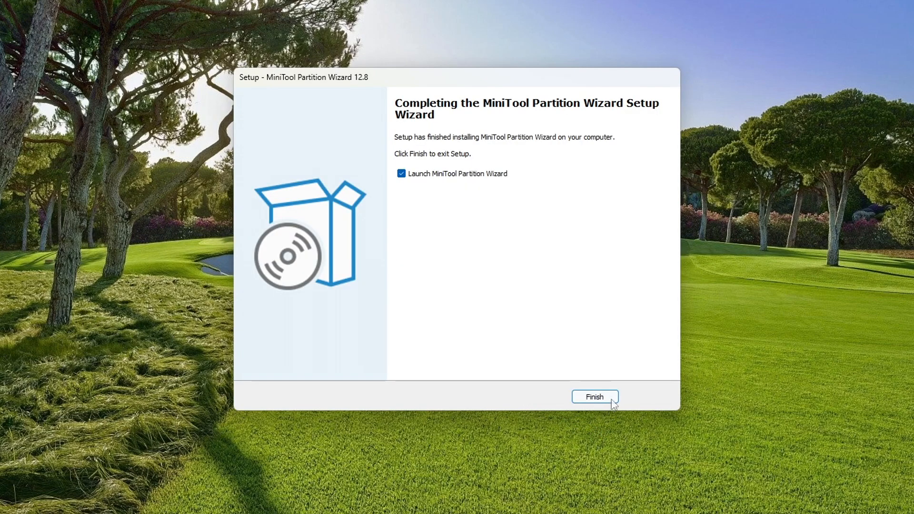
{"action": "left_click", "coordinate": [594, 397]}
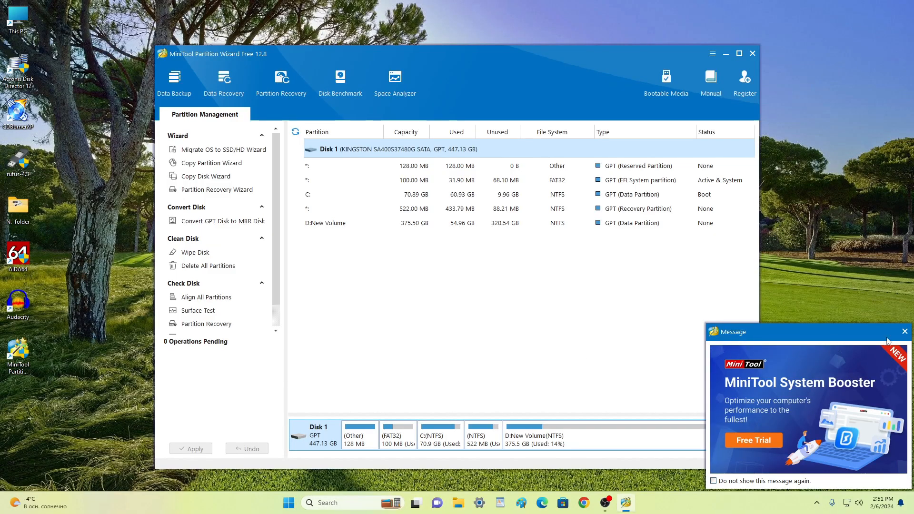
Dismiss the ad and shrink D: New Volume to about 189.89 GB with Move/Resize, leaving 185.61 GB unallocated
{"action": "left_click", "coordinate": [905, 332]}
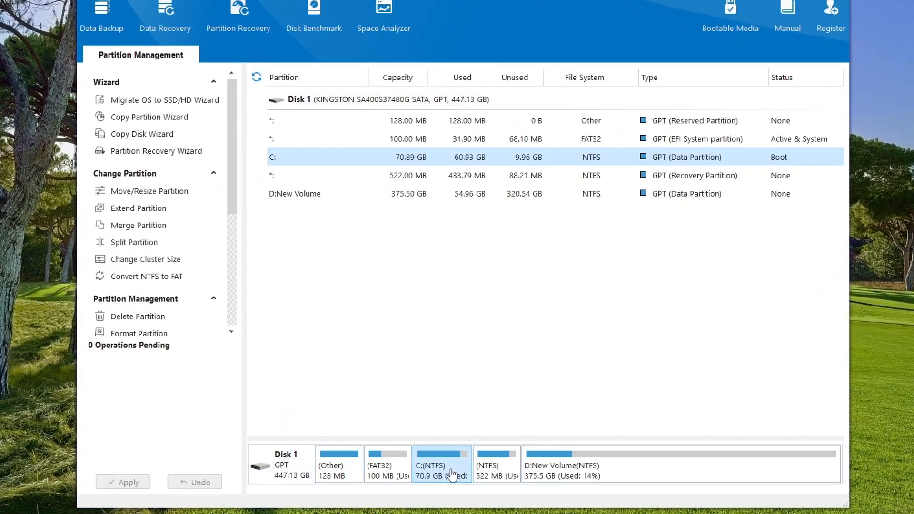
{"action": "mouse_move", "coordinate": [628, 477]}
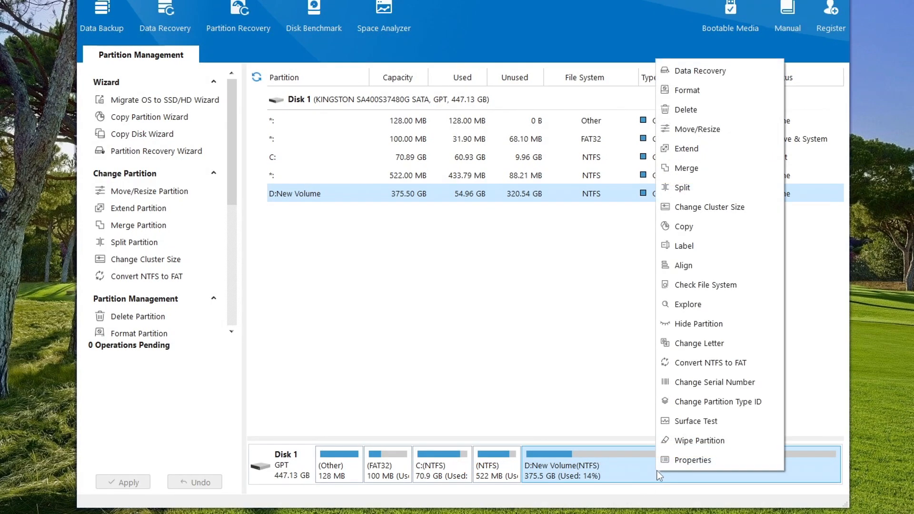
{"action": "mouse_move", "coordinate": [697, 129]}
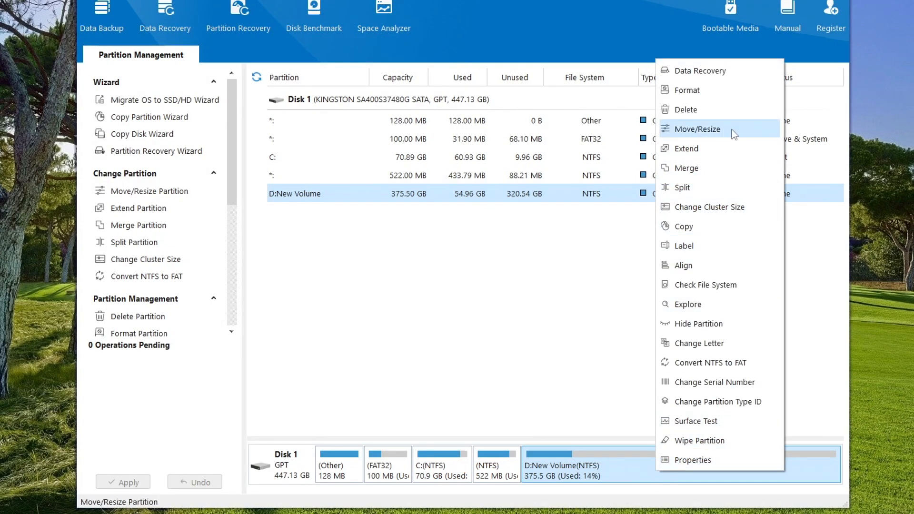
{"action": "left_click", "coordinate": [696, 129]}
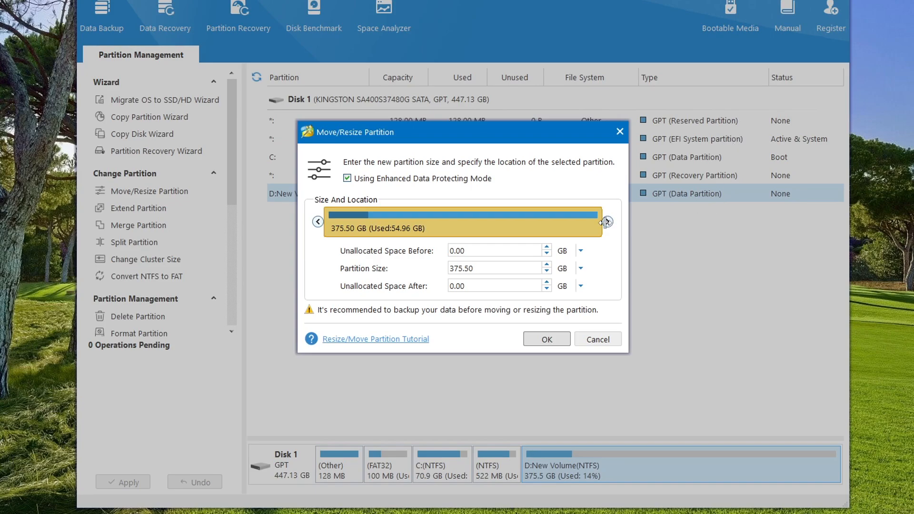
{"action": "left_click_drag", "start_coordinate": [607, 221], "coordinate": [517, 222]}
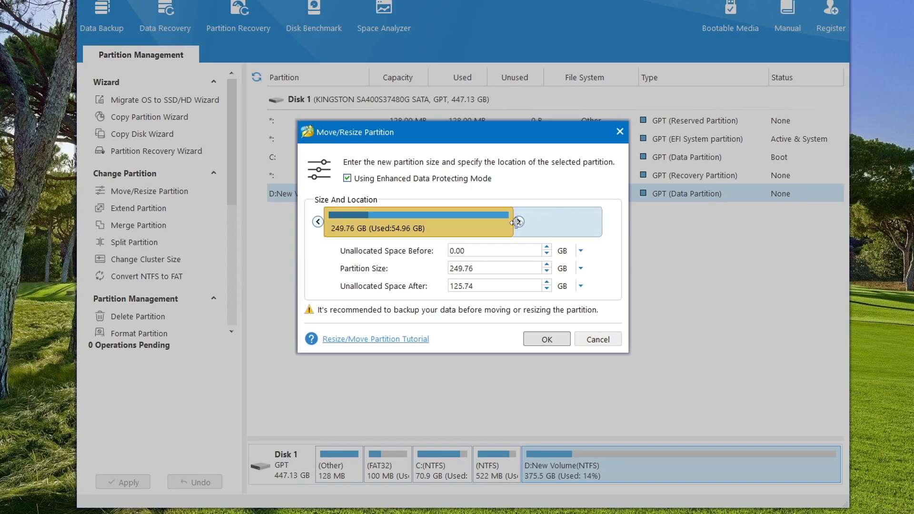
{"action": "left_click_drag", "start_coordinate": [516, 221], "coordinate": [489, 222]}
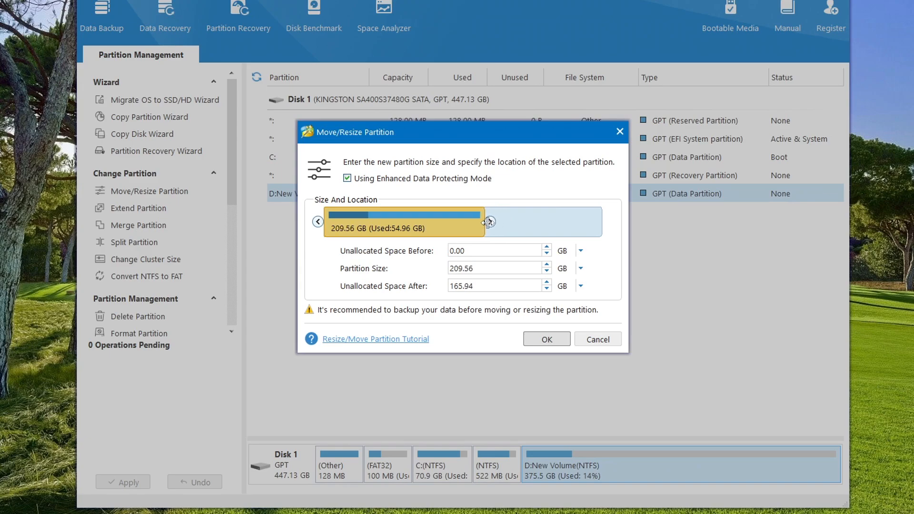
{"action": "left_click_drag", "start_coordinate": [489, 222], "coordinate": [479, 222]}
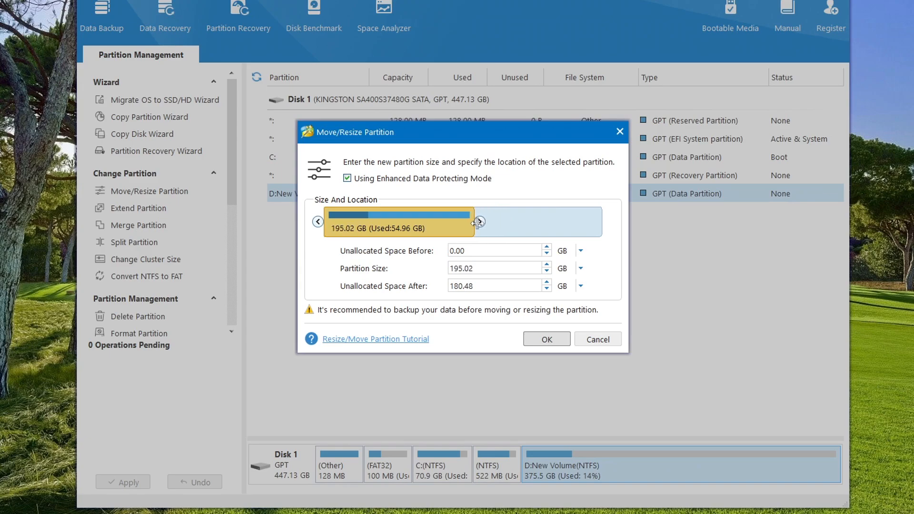
{"action": "left_click_drag", "start_coordinate": [478, 221], "coordinate": [473, 222]}
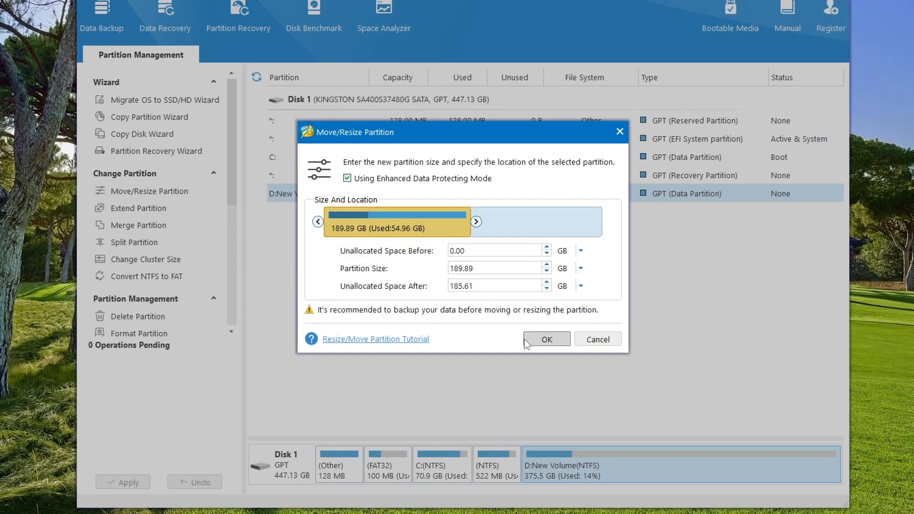
{"action": "left_click", "coordinate": [545, 339]}
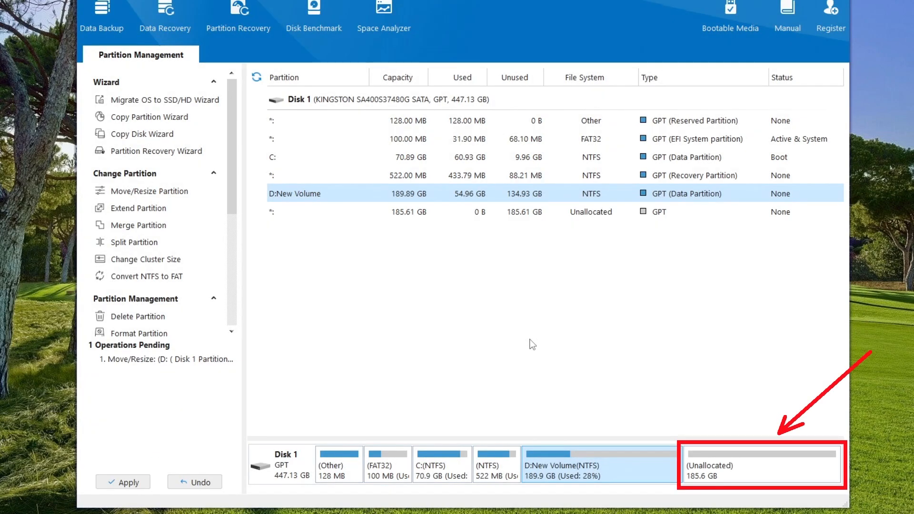
Apply the pending D: resize and restart the PC when told drive D: is in use
{"action": "left_click", "coordinate": [123, 482]}
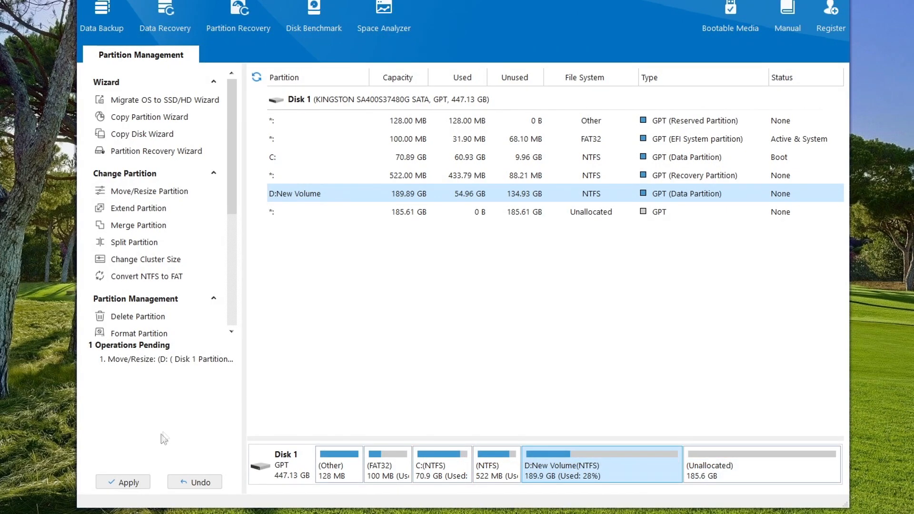
{"action": "left_click", "coordinate": [122, 482]}
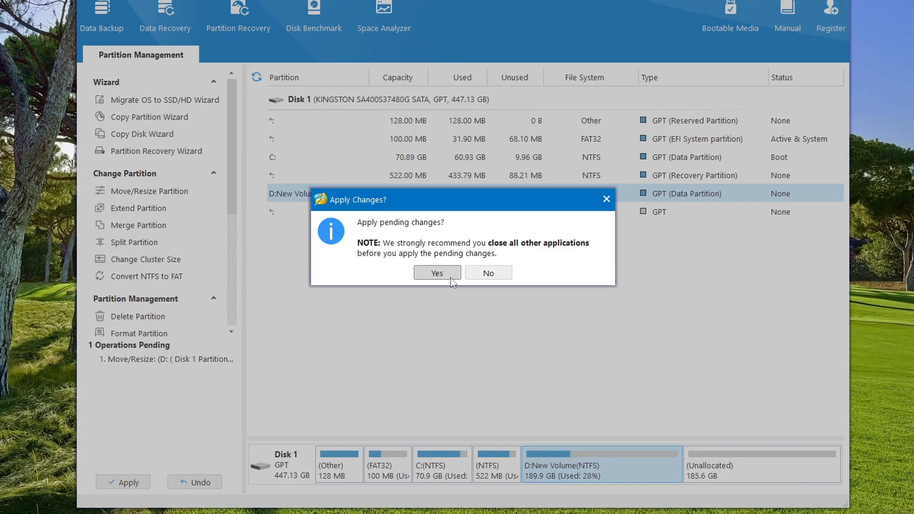
{"action": "left_click", "coordinate": [437, 273]}
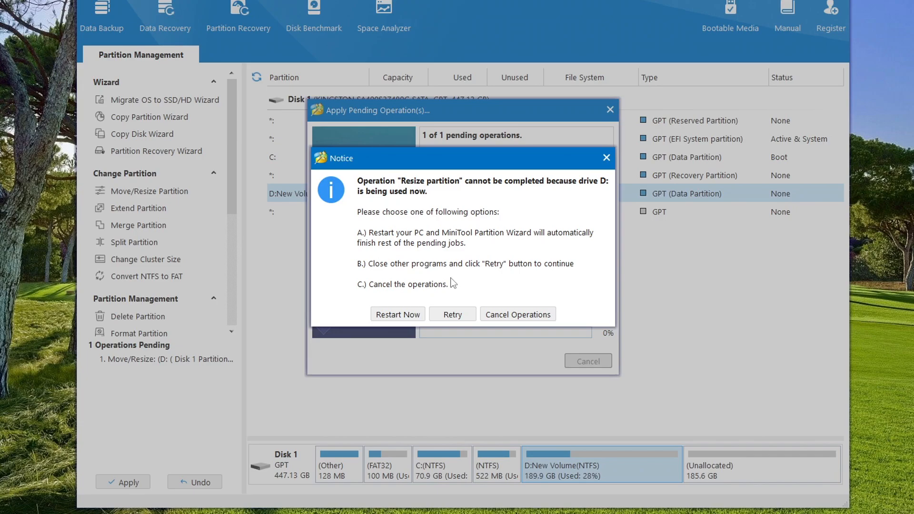
{"action": "mouse_move", "coordinate": [398, 316]}
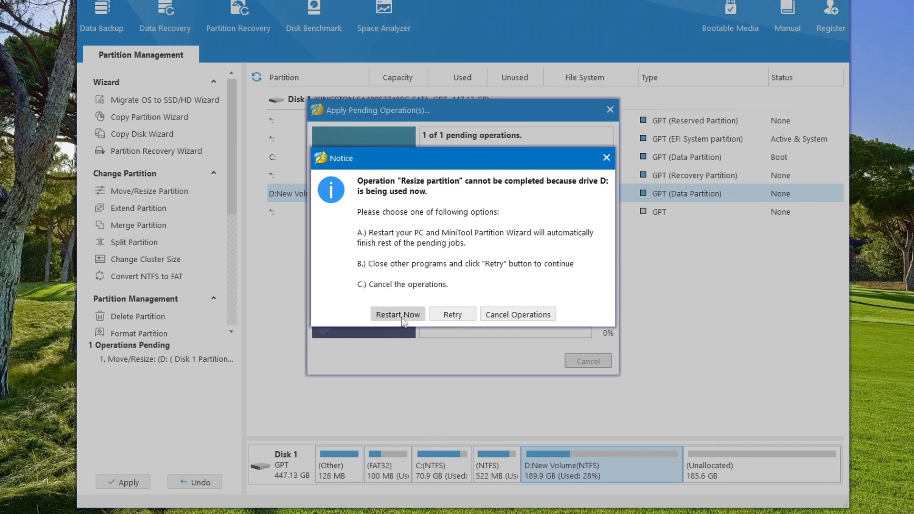
{"action": "left_click", "coordinate": [398, 315]}
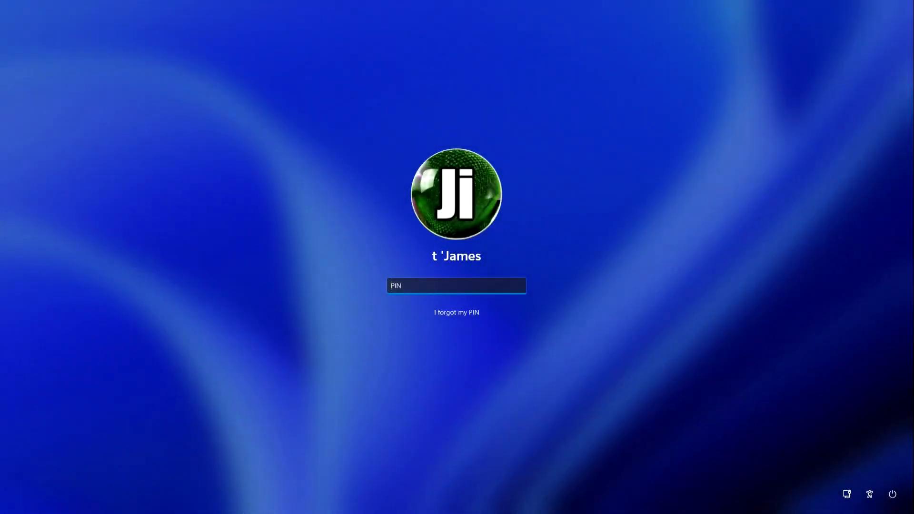
Sign in, relaunch Partition Wizard and select the 188.18 GB unallocated space beside D:
{"action": "key", "text": "Enter"}
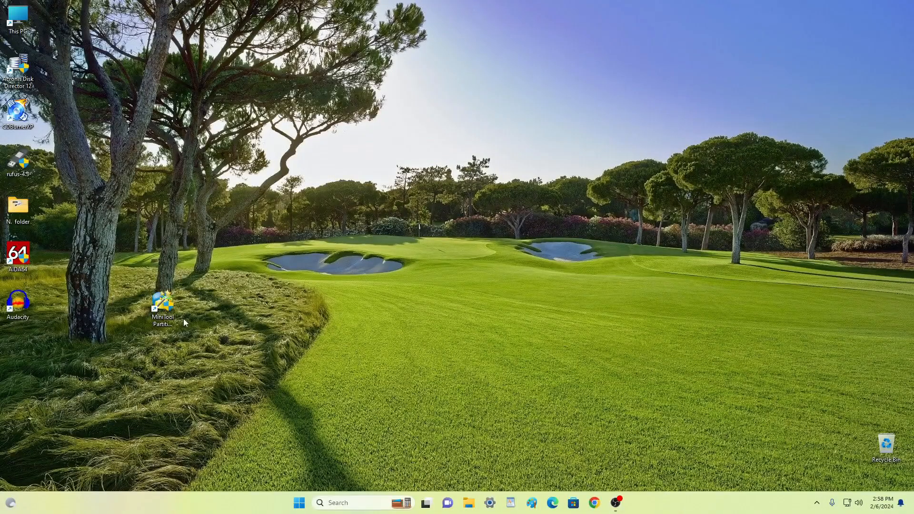
{"action": "double_click", "coordinate": [163, 303]}
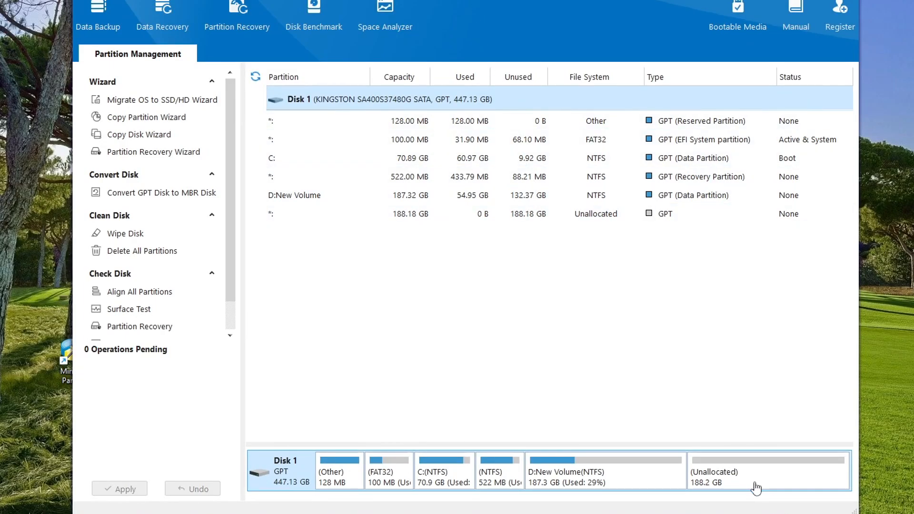
{"action": "left_click", "coordinate": [767, 472]}
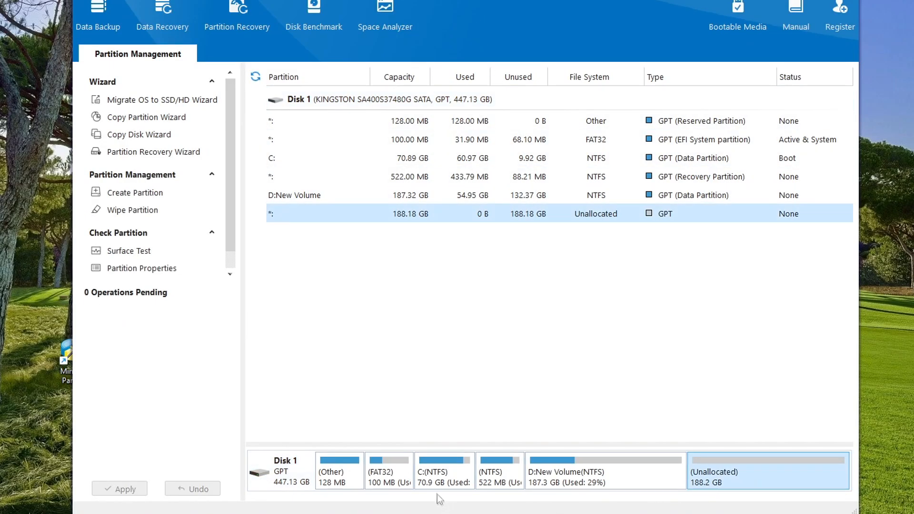
Extend drive C by all 188.18 GB of unallocated space so it will grow to 259.07 GB
{"action": "right_click", "coordinate": [445, 471]}
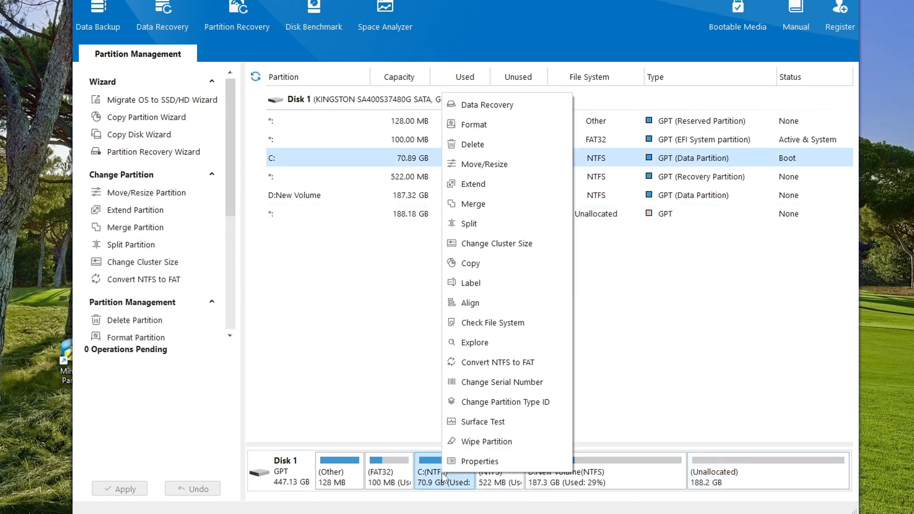
{"action": "mouse_move", "coordinate": [473, 184]}
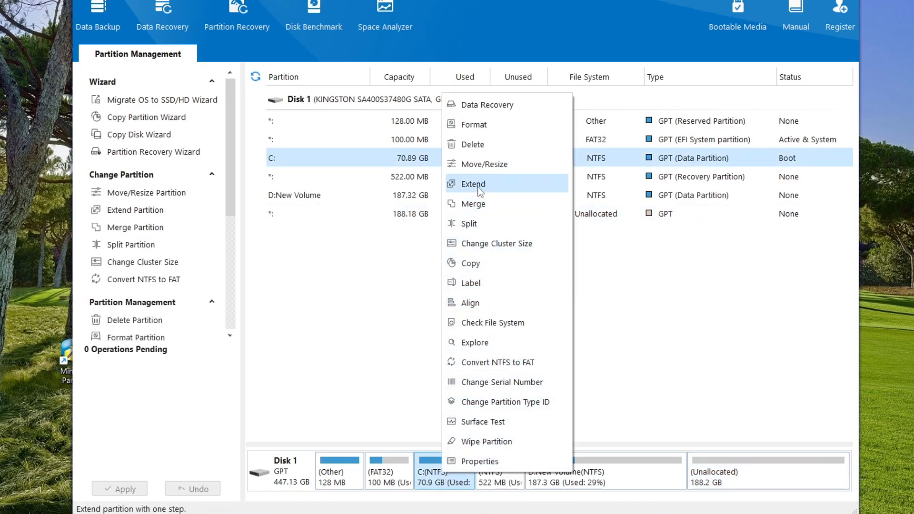
{"action": "mouse_move", "coordinate": [537, 193]}
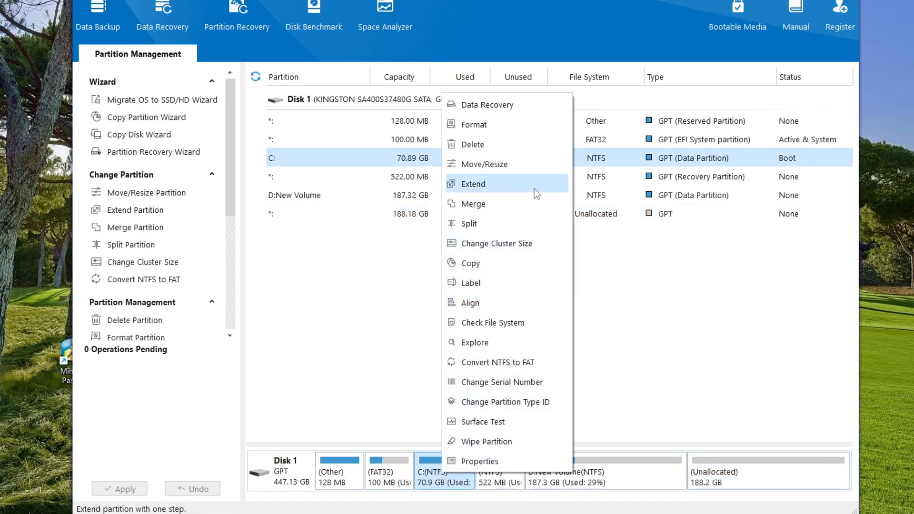
{"action": "left_click", "coordinate": [473, 183]}
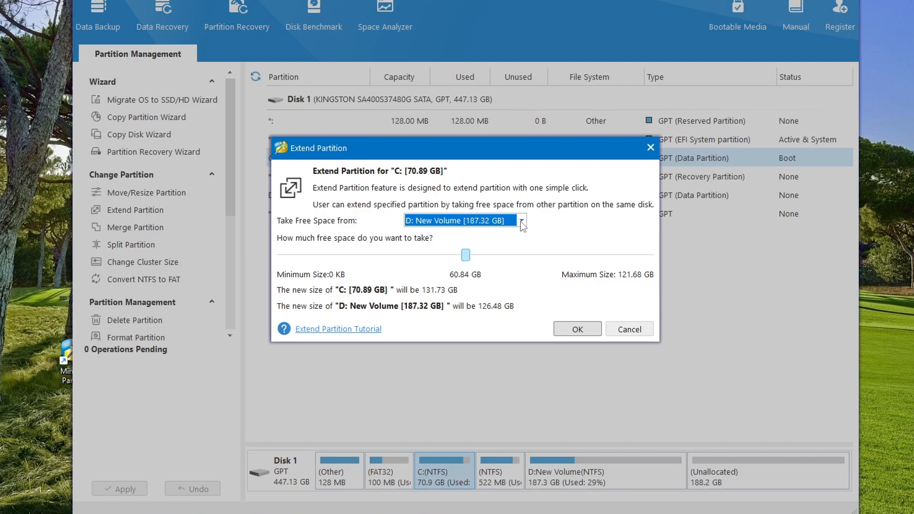
{"action": "left_click", "coordinate": [521, 220]}
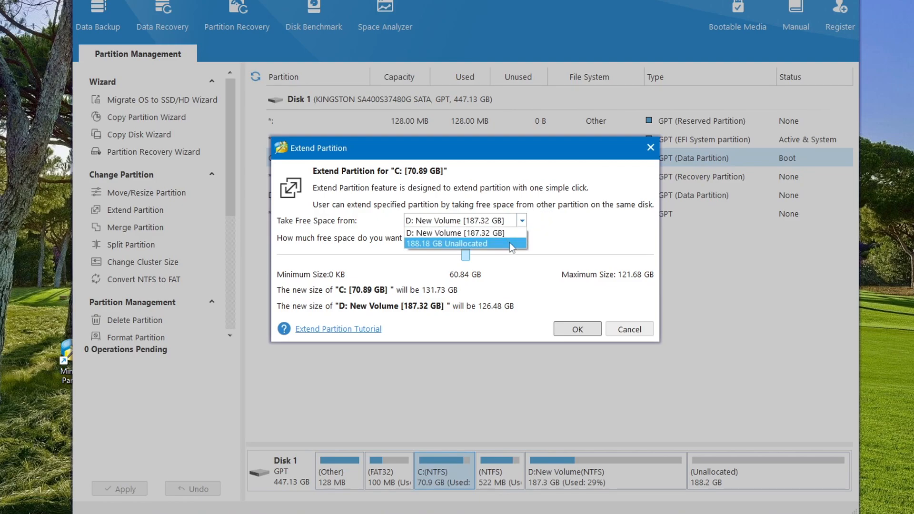
{"action": "left_click", "coordinate": [448, 243]}
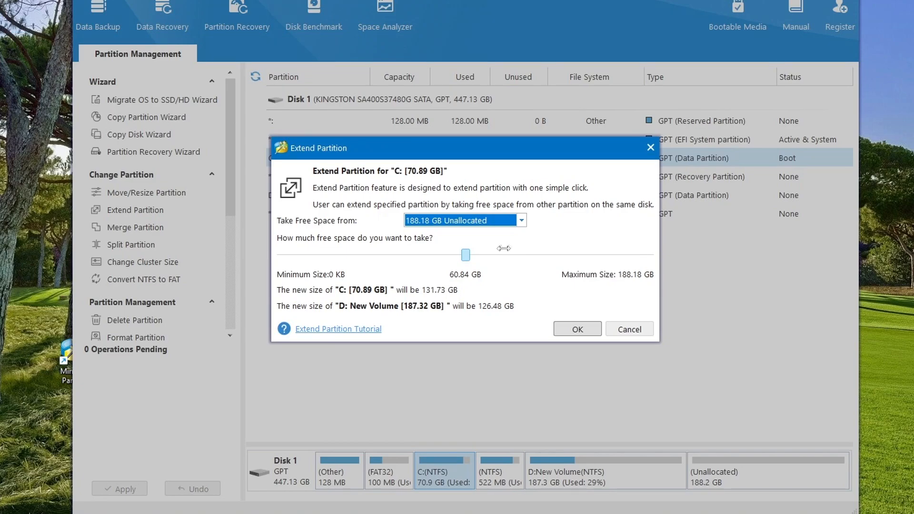
{"action": "left_click_drag", "start_coordinate": [466, 255], "coordinate": [470, 254]}
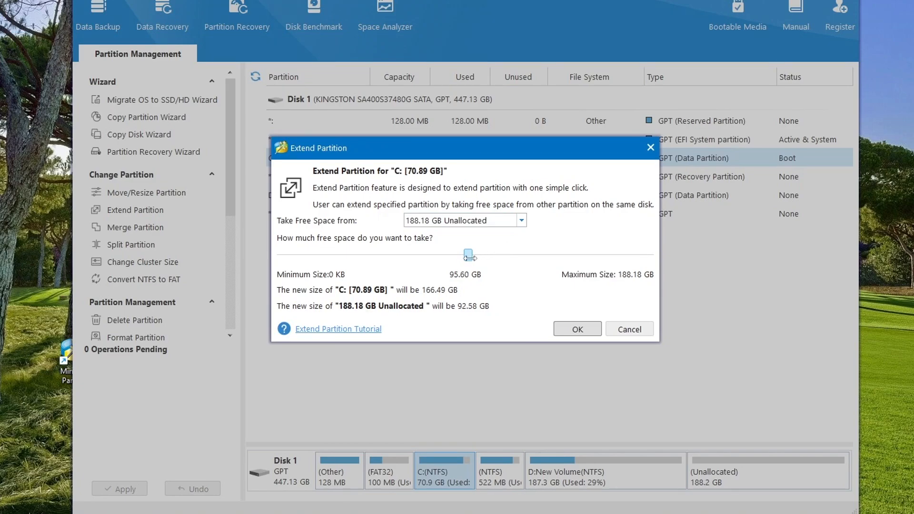
{"action": "left_click_drag", "start_coordinate": [469, 255], "coordinate": [635, 255]}
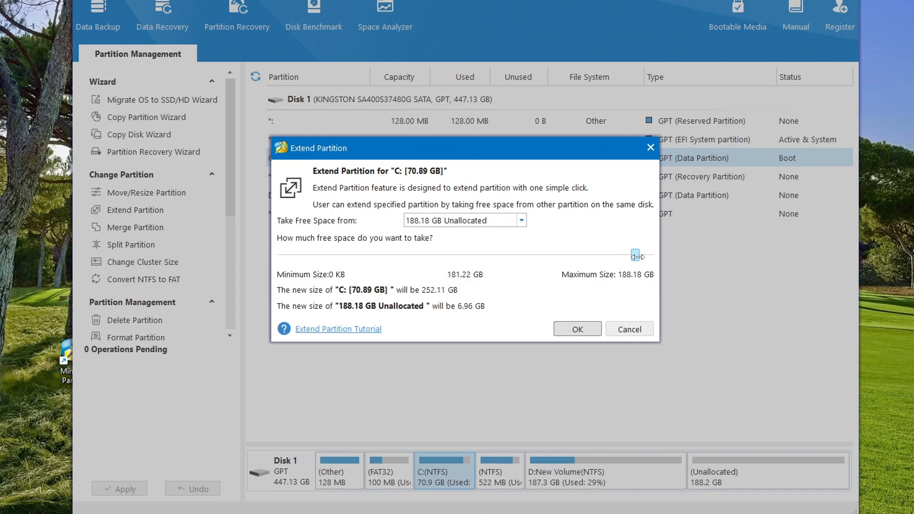
{"action": "left_click_drag", "start_coordinate": [635, 256], "coordinate": [649, 255]}
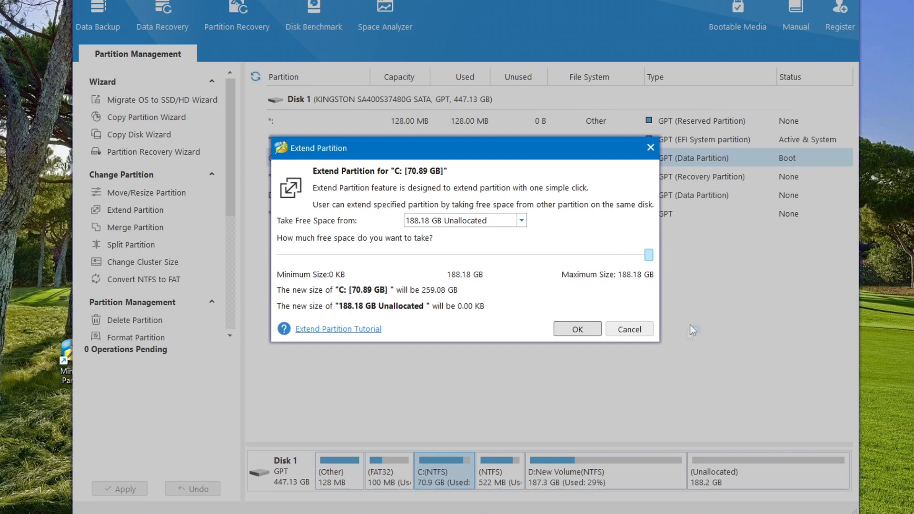
{"action": "left_click", "coordinate": [577, 328]}
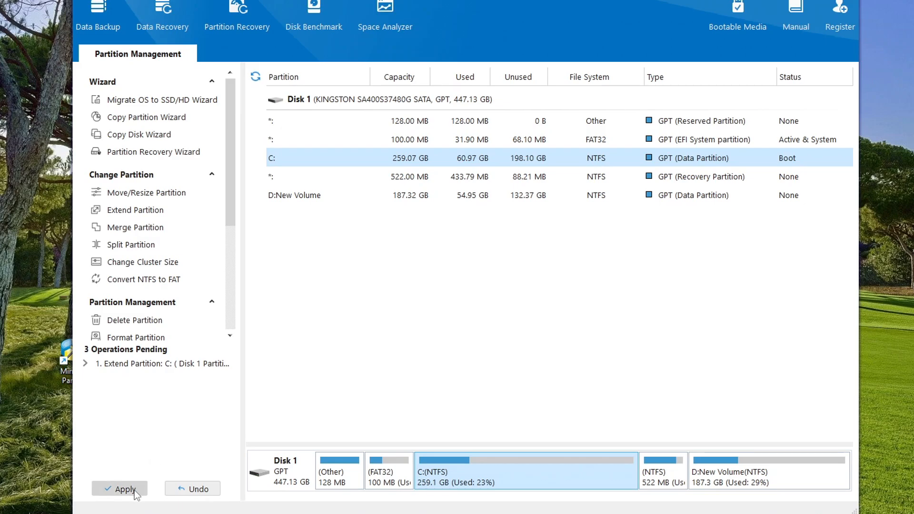
Apply the pending partition changes and restart the PC to complete them
{"action": "left_click", "coordinate": [120, 488]}
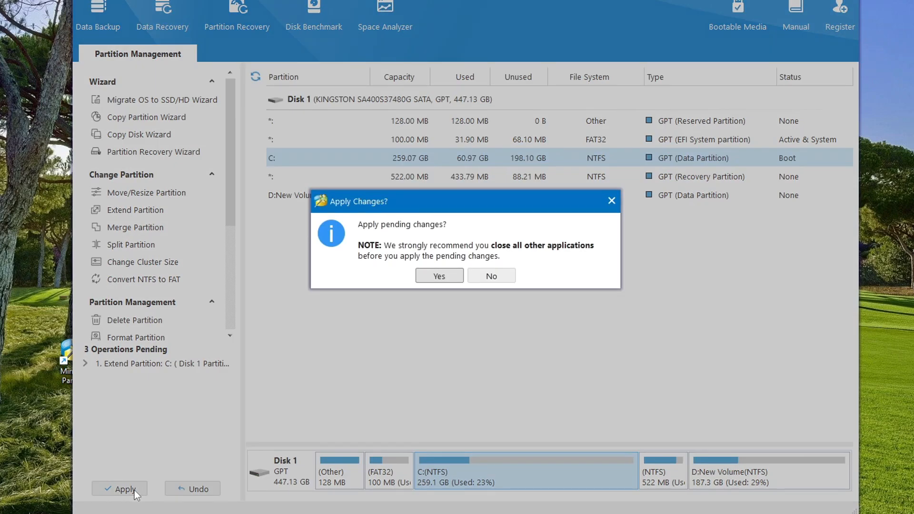
{"action": "mouse_move", "coordinate": [429, 318]}
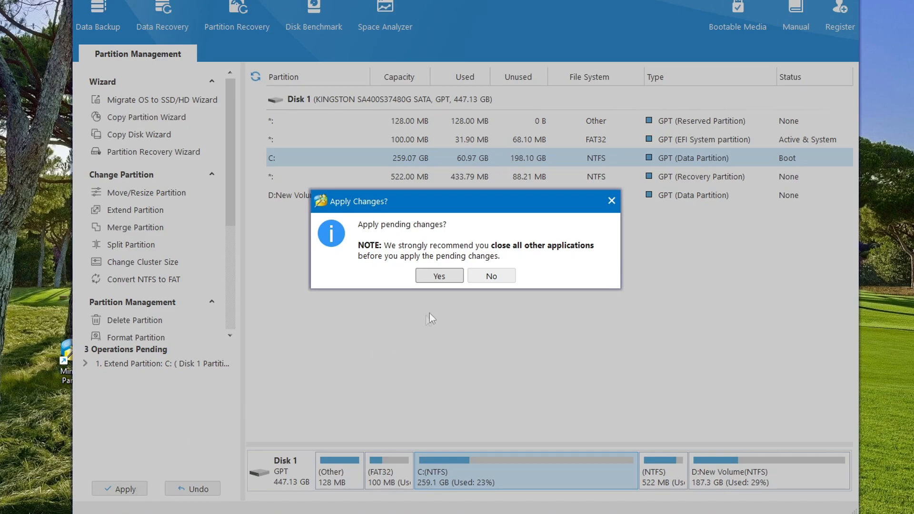
{"action": "left_click", "coordinate": [438, 275]}
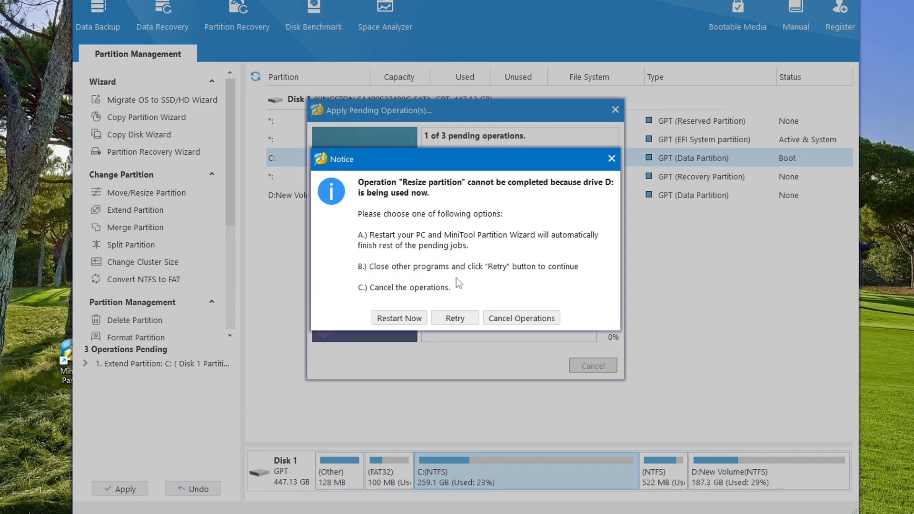
{"action": "mouse_move", "coordinate": [399, 318]}
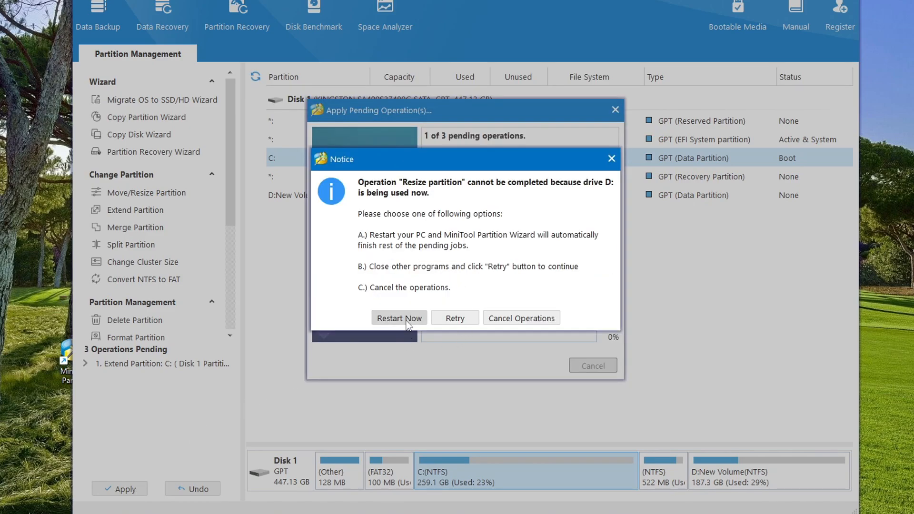
{"action": "left_click", "coordinate": [399, 318]}
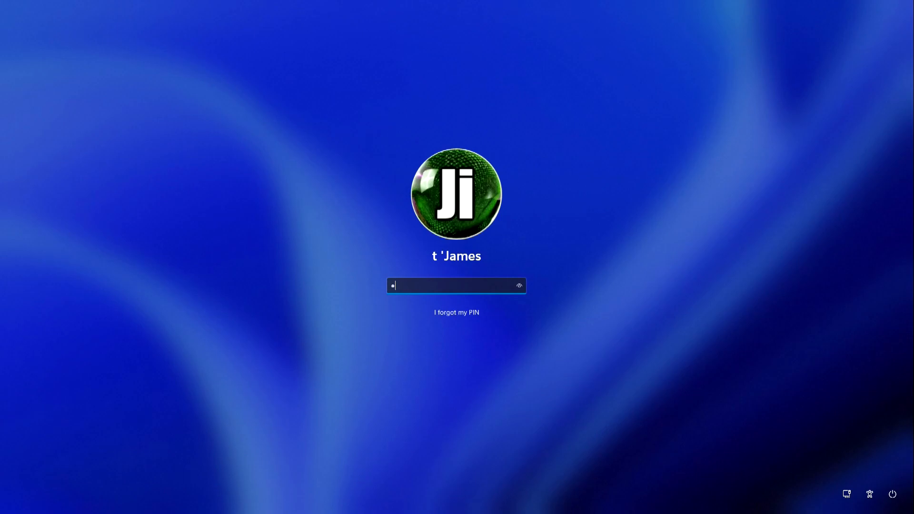
Sign back into Windows with the PIN and launch File Explorer from the taskbar
{"action": "key", "text": "Enter"}
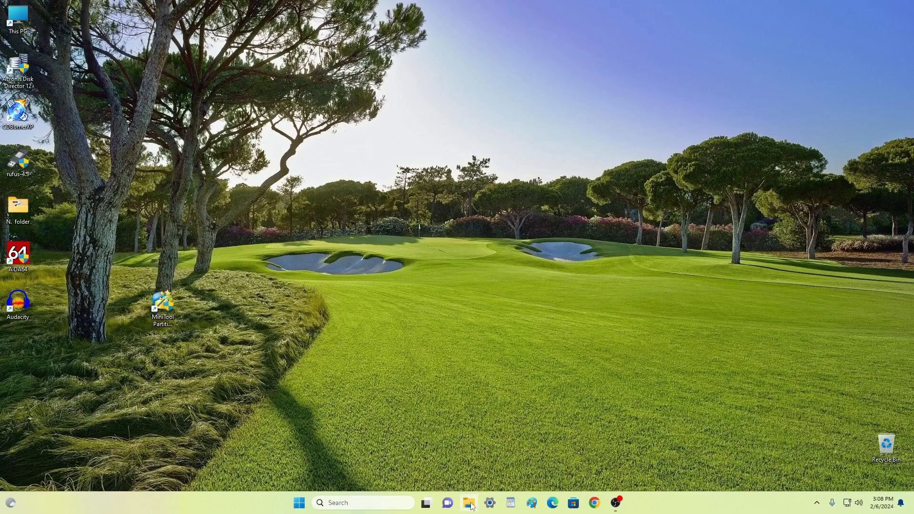
{"action": "left_click", "coordinate": [469, 503]}
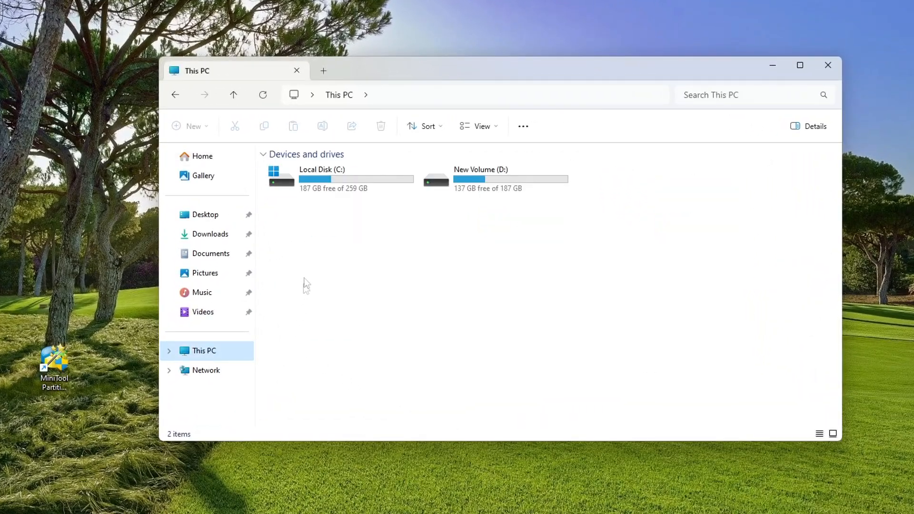
{"action": "mouse_move", "coordinate": [376, 204]}
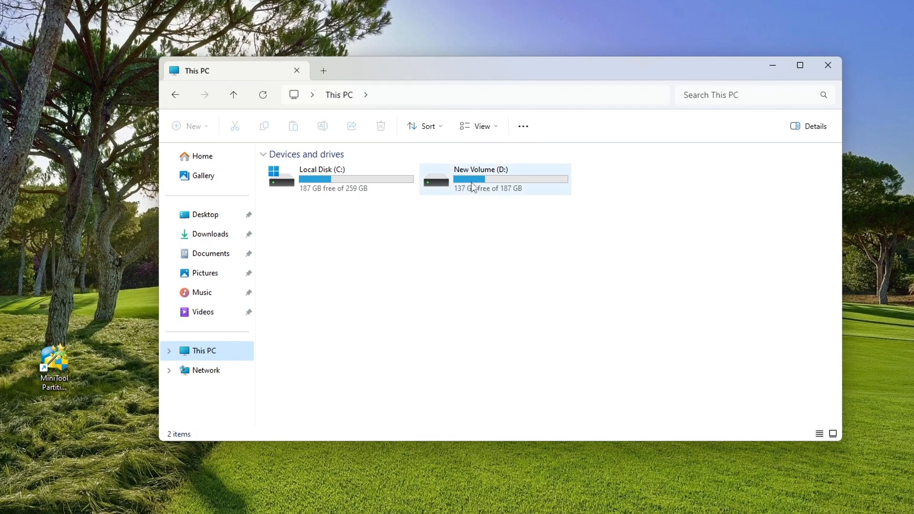
Open New Volume (D:) to confirm its 14 folders and videos remain, then close File Explorer
{"action": "double_click", "coordinate": [494, 179]}
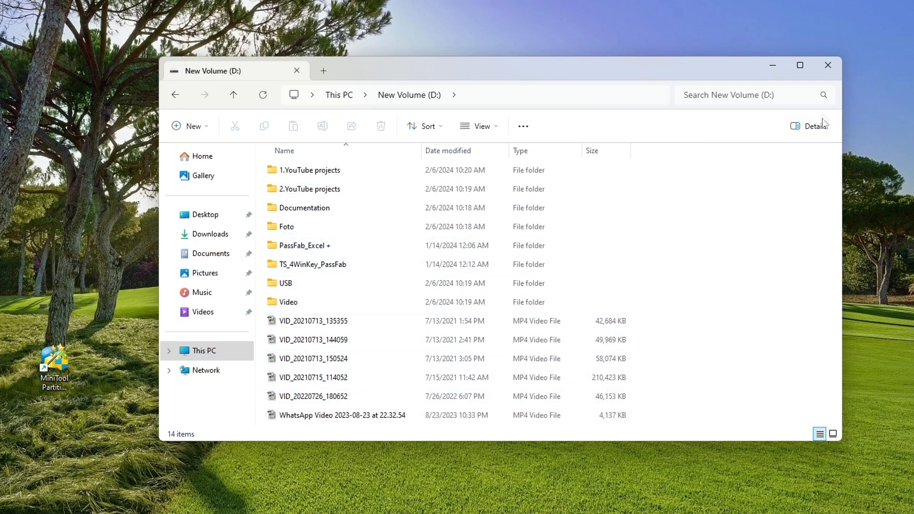
{"action": "mouse_move", "coordinate": [828, 65]}
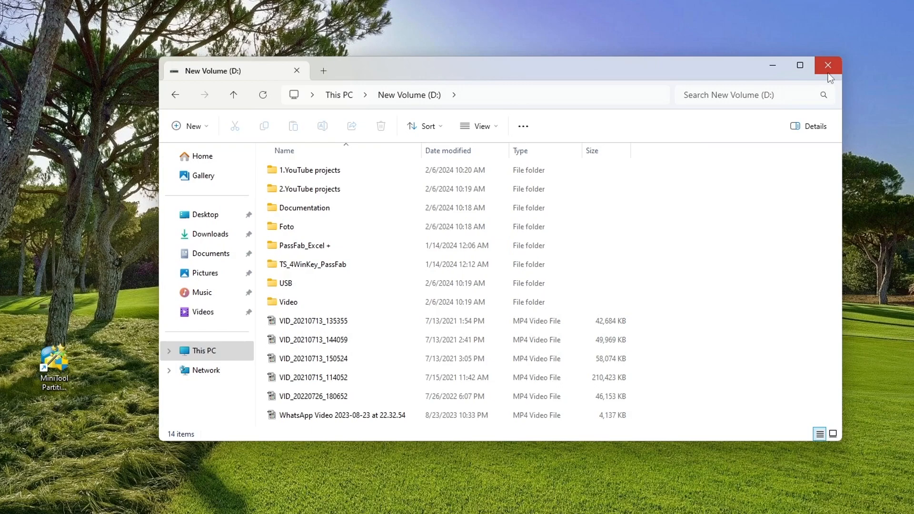
{"action": "left_click", "coordinate": [828, 65]}
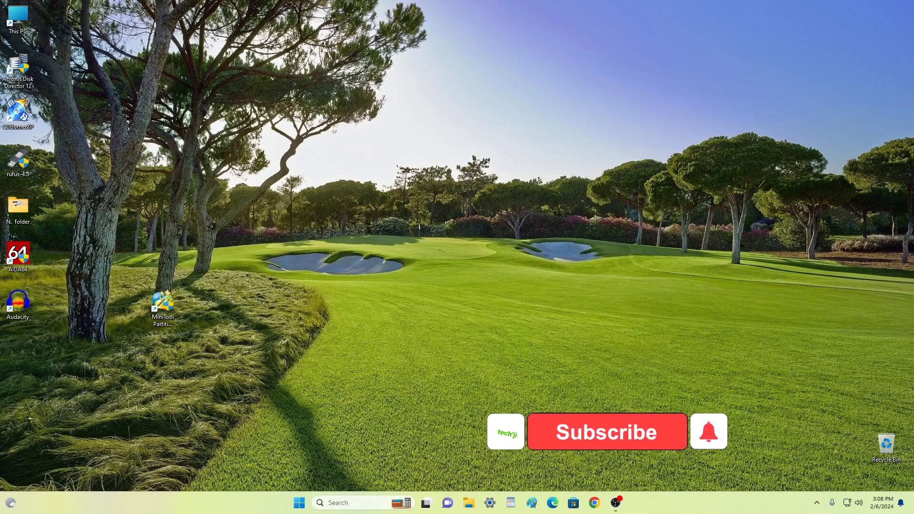
{"action": "left_click", "coordinate": [607, 432]}
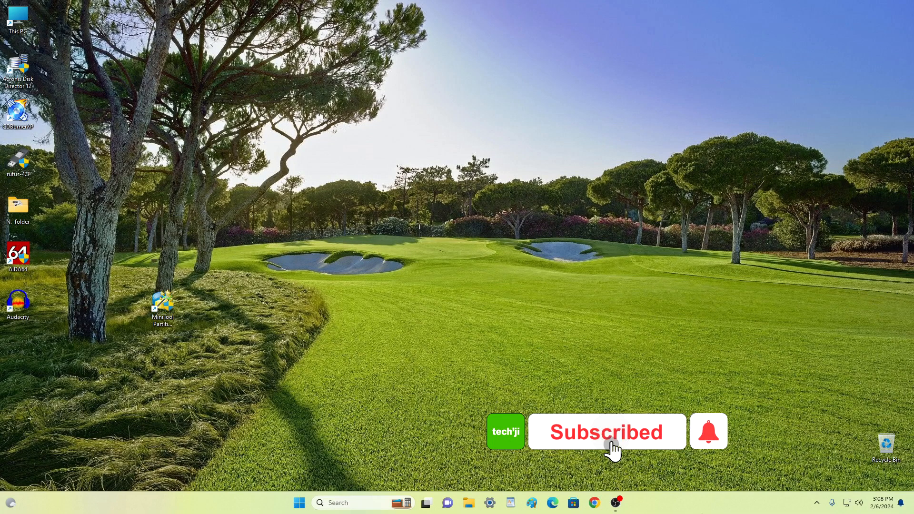